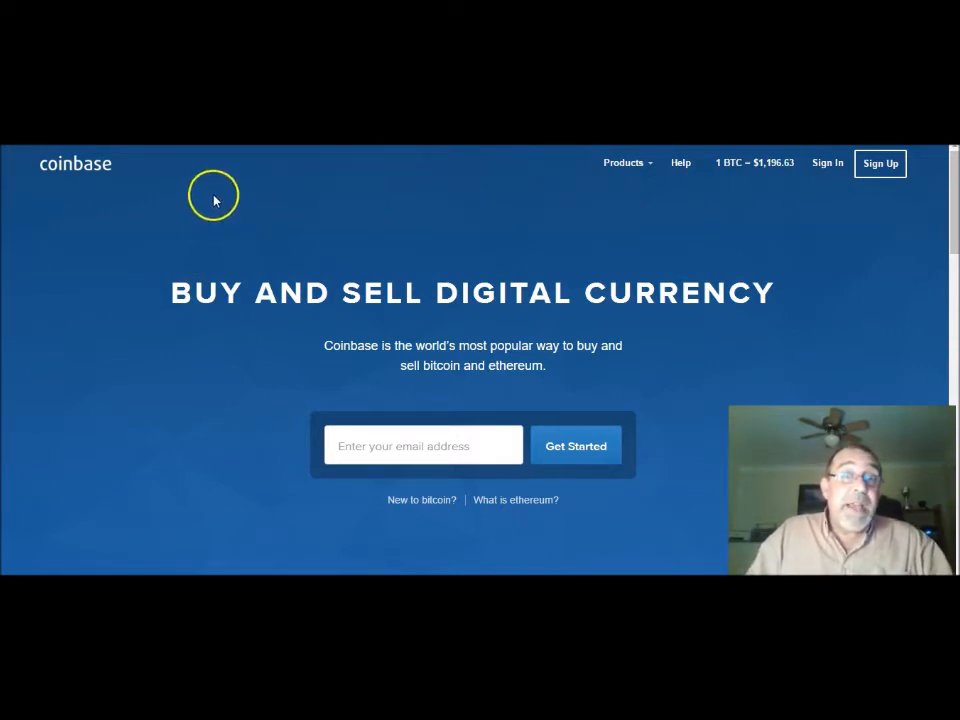
{"action": "mouse_move", "coordinate": [670, 345]}
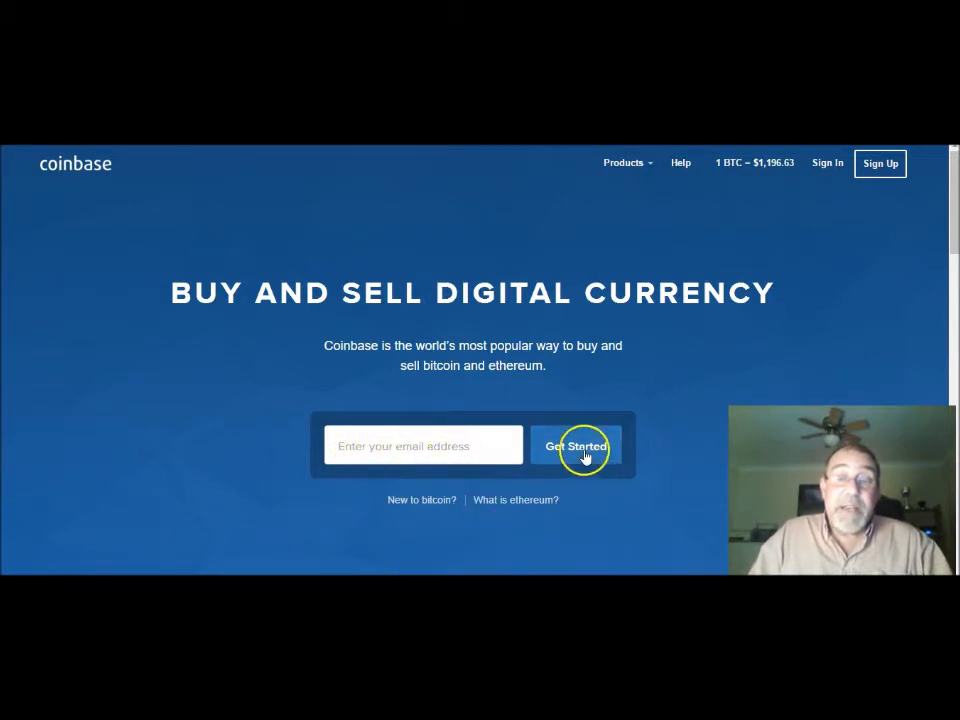
{"action": "mouse_move", "coordinate": [420, 223]}
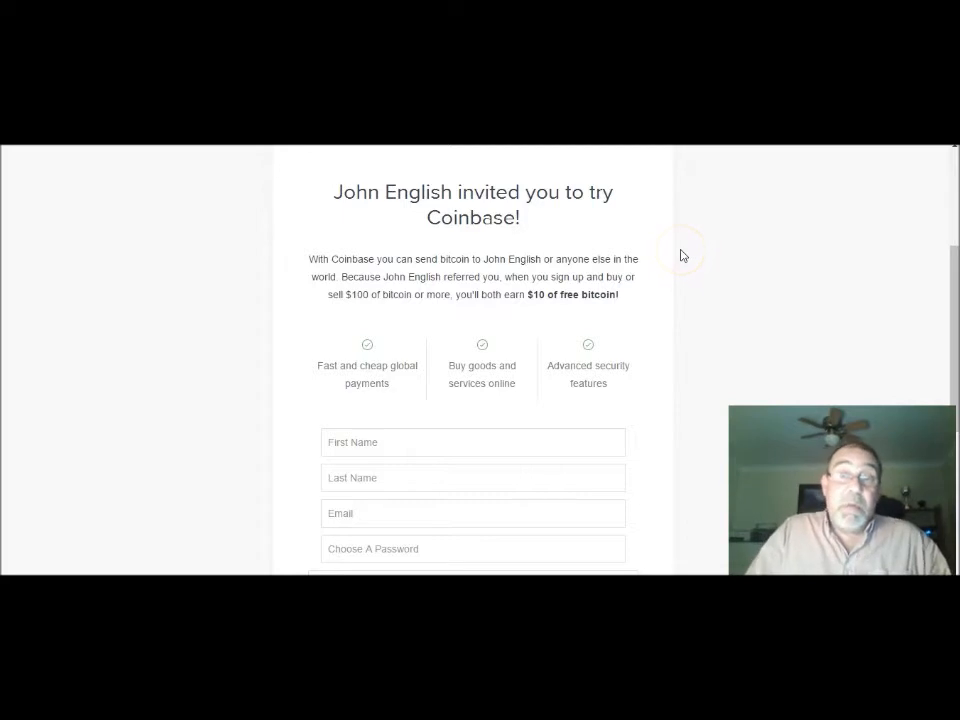
{"action": "scroll", "scroll_direction": "down", "scroll_amount": 3}
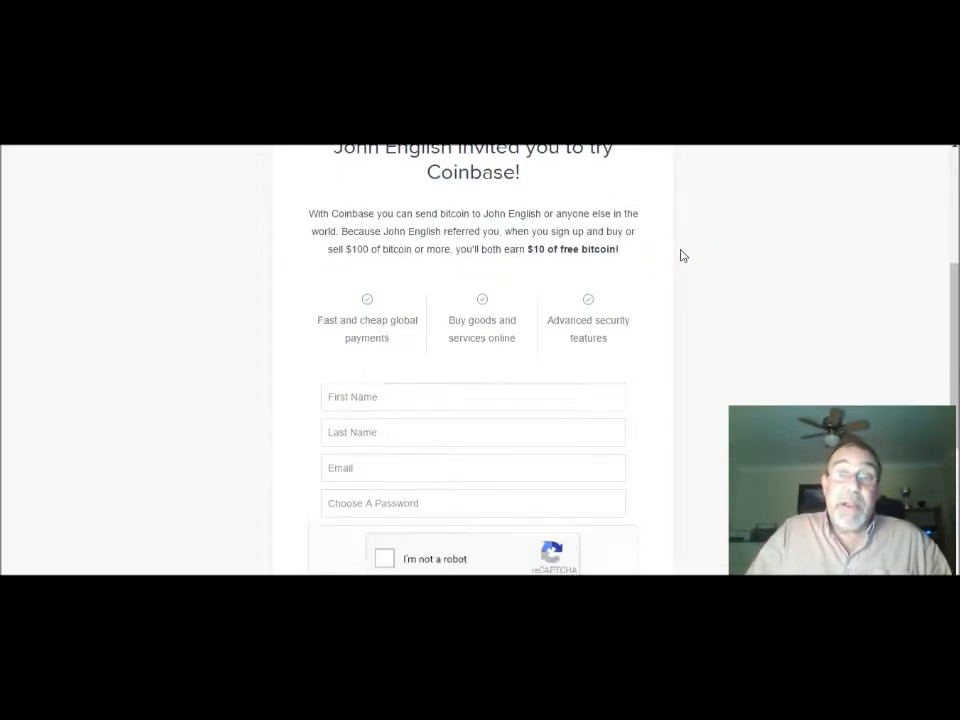
{"action": "scroll", "scroll_direction": "down", "scroll_amount": 3}
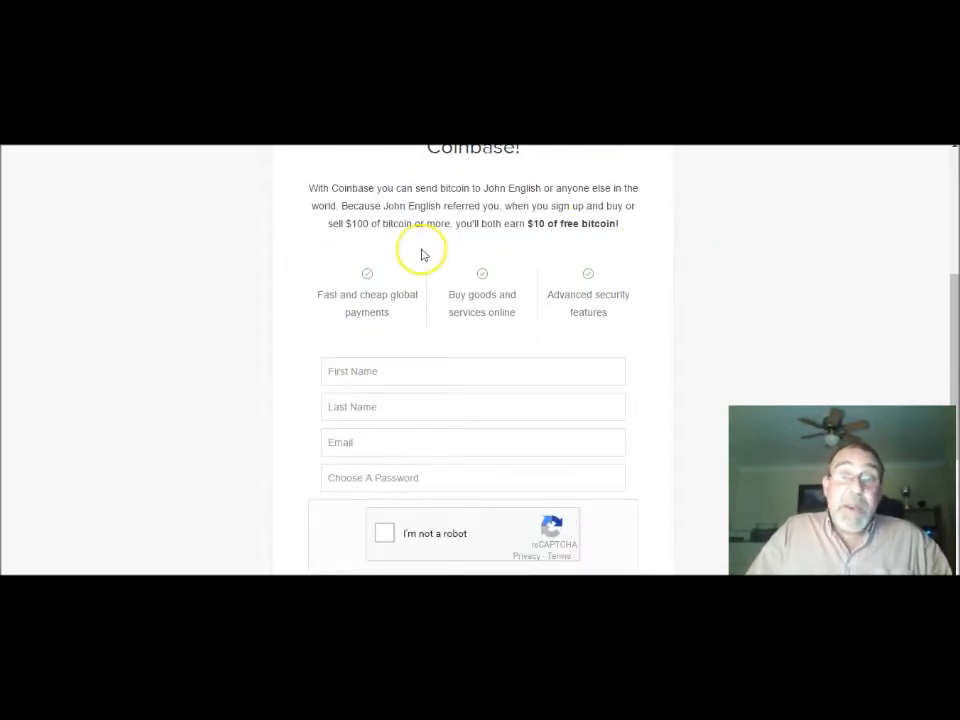
{"action": "scroll", "scroll_direction": "down", "scroll_amount": 3}
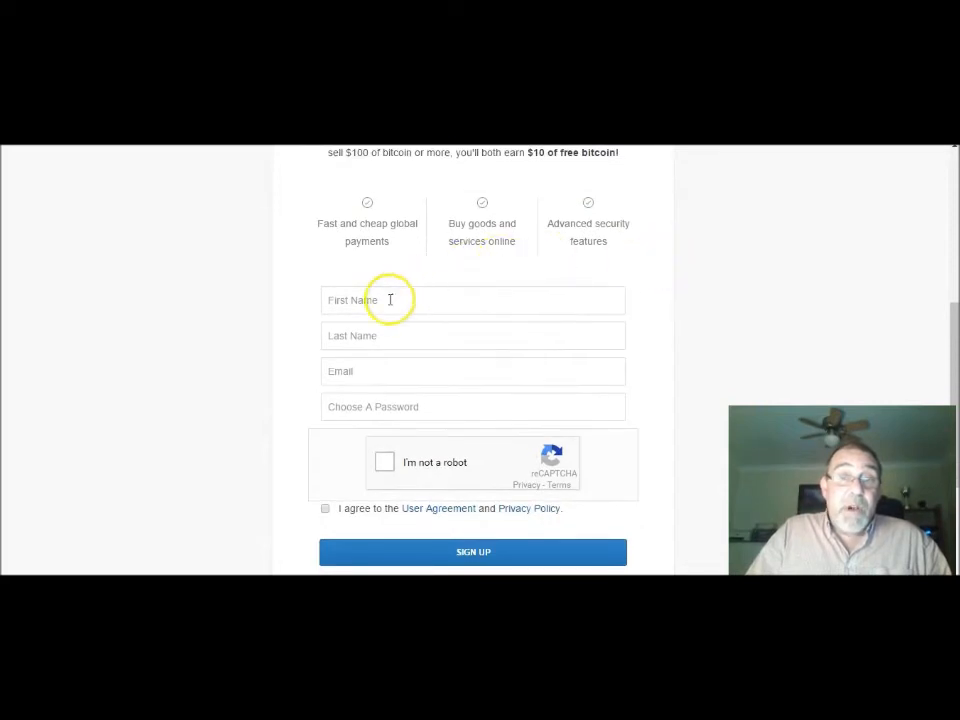
{"action": "mouse_move", "coordinate": [574, 376]}
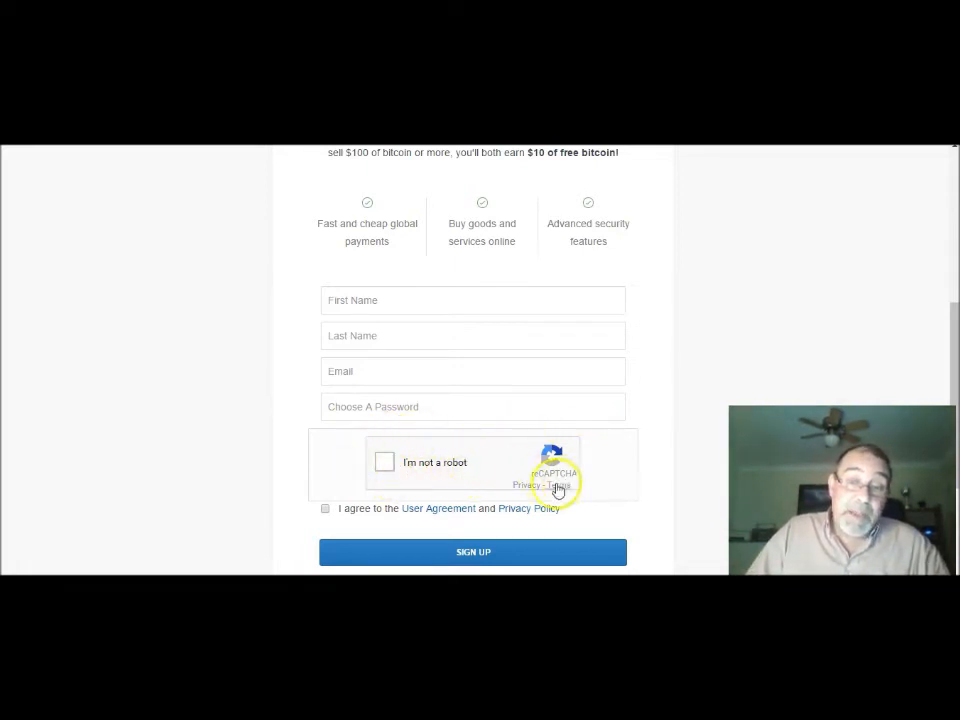
{"action": "mouse_move", "coordinate": [615, 503]}
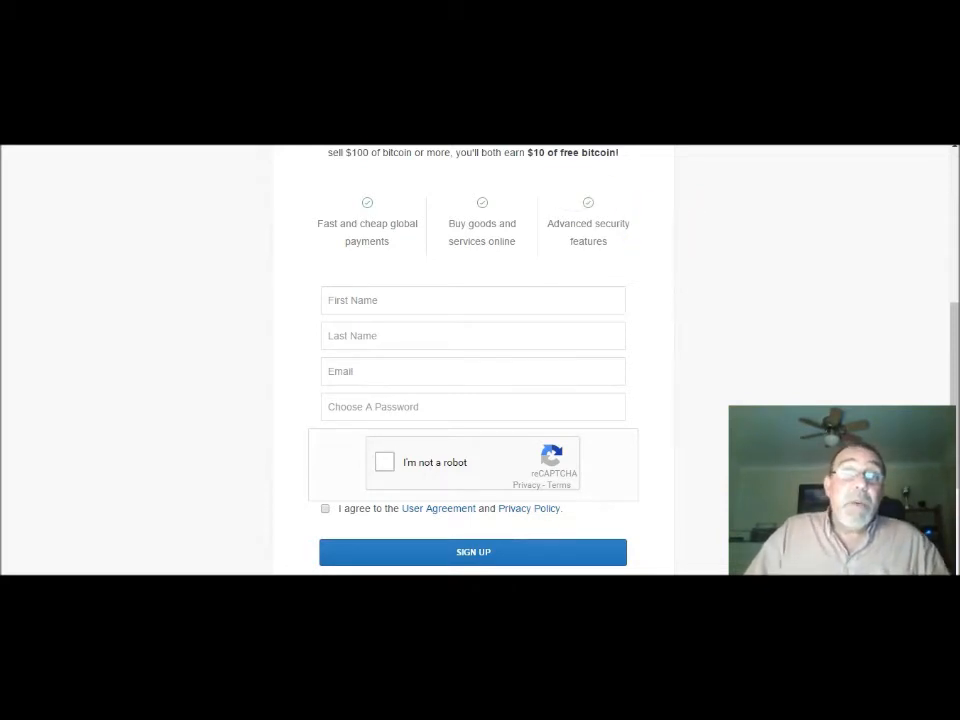
{"action": "mouse_move", "coordinate": [732, 277]}
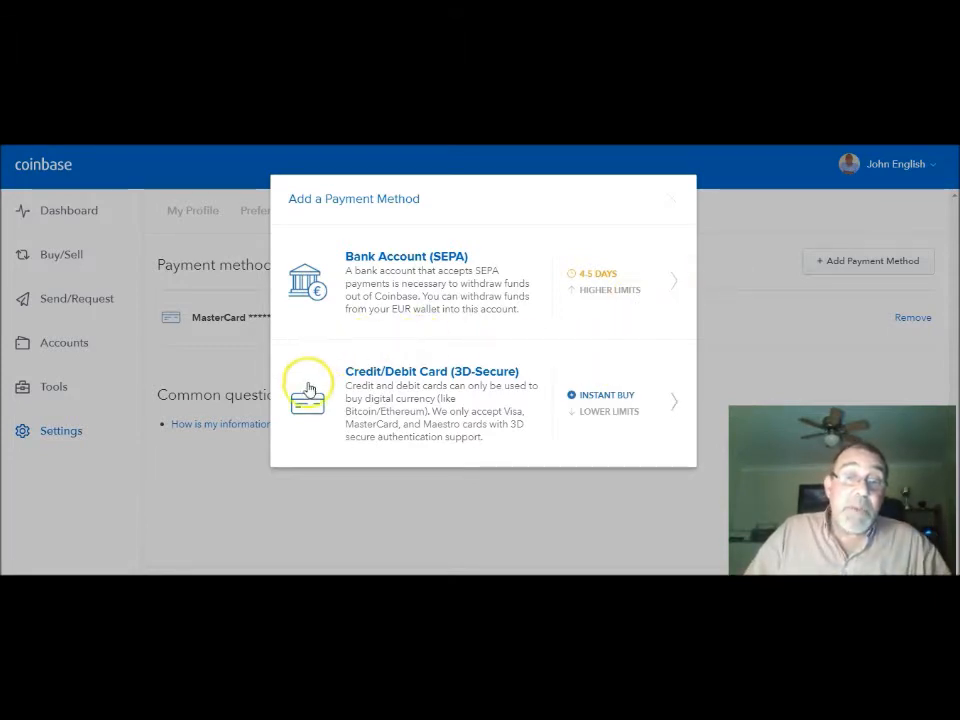
{"action": "mouse_move", "coordinate": [592, 370]}
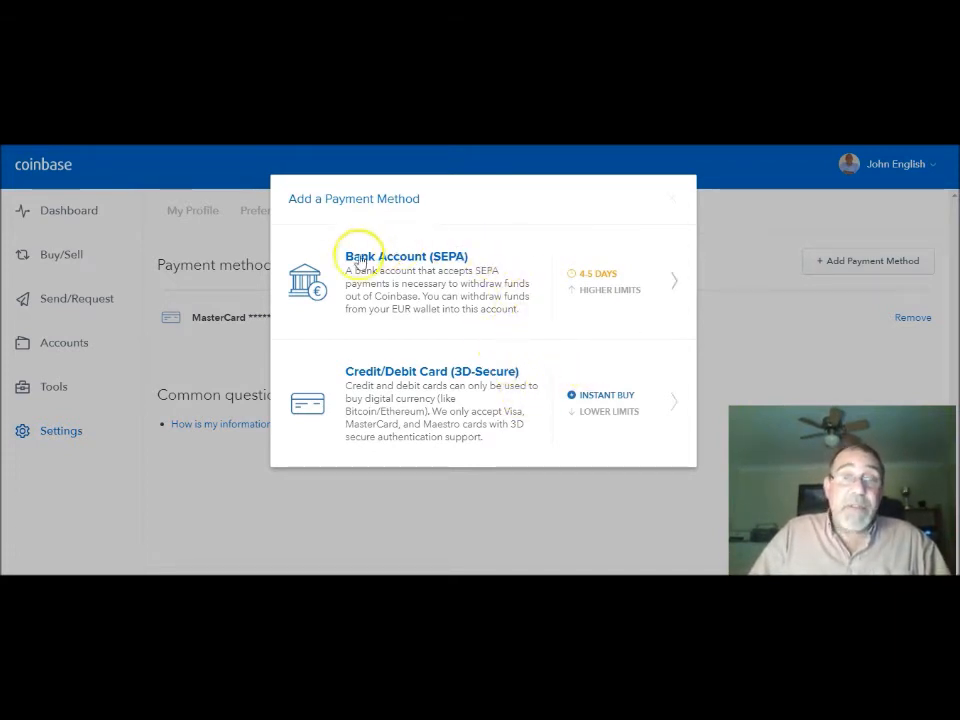
{"action": "mouse_move", "coordinate": [600, 358]}
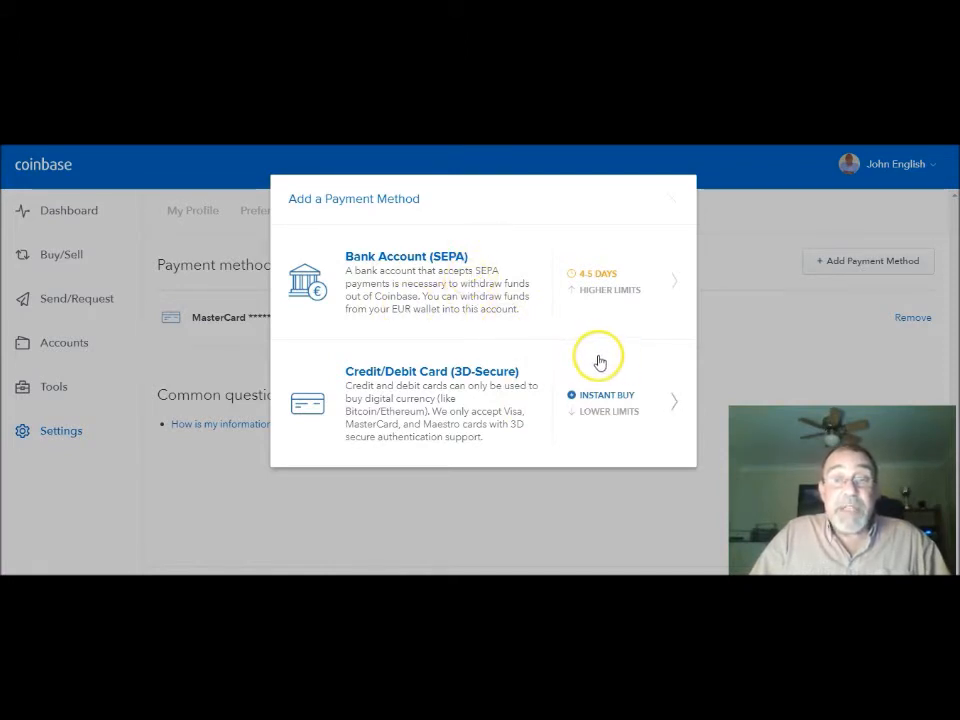
{"action": "mouse_move", "coordinate": [604, 319]}
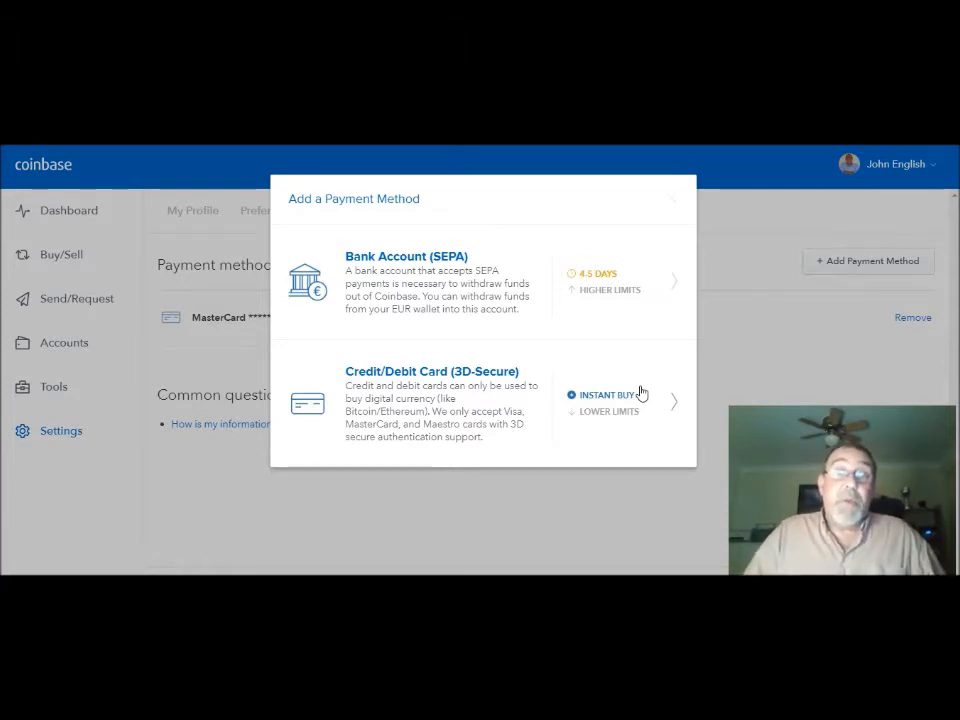
{"action": "mouse_move", "coordinate": [631, 369]}
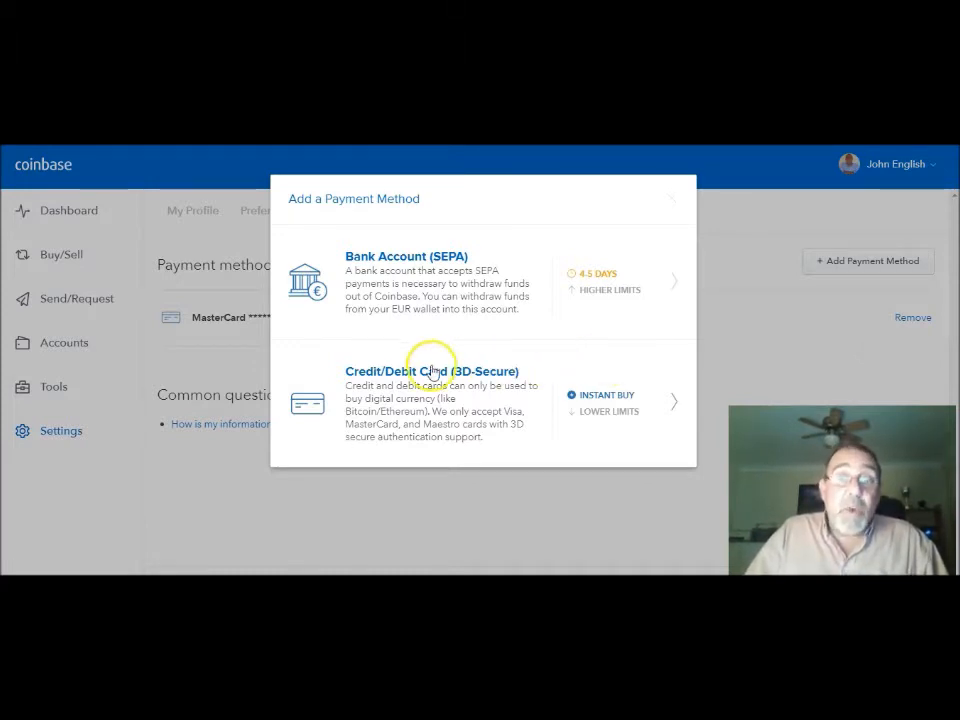
{"action": "mouse_move", "coordinate": [540, 340]}
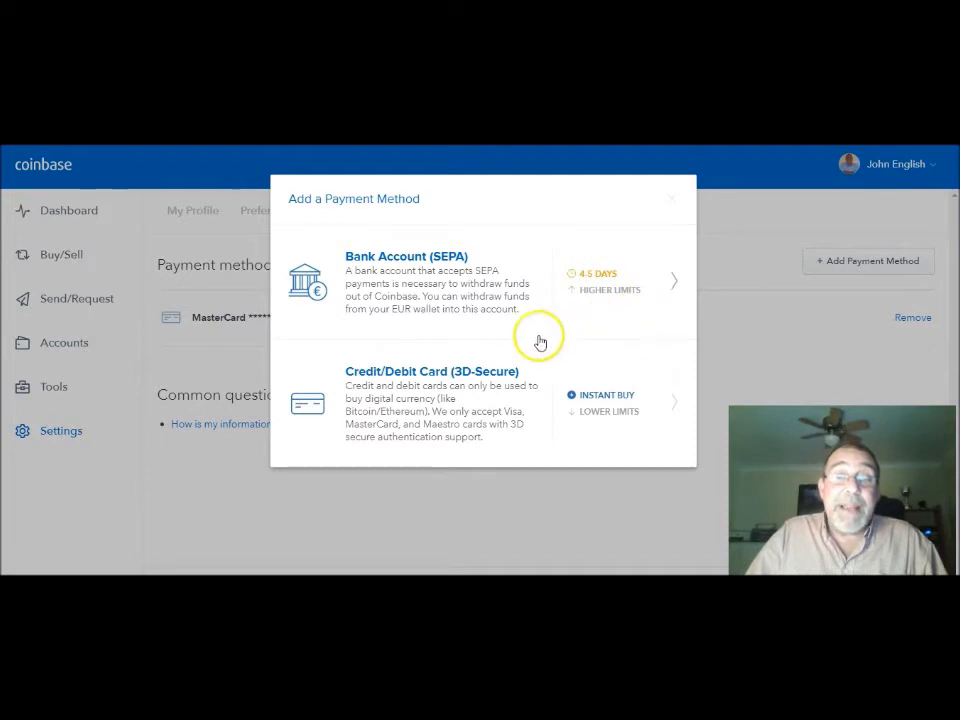
{"action": "mouse_move", "coordinate": [430, 243]}
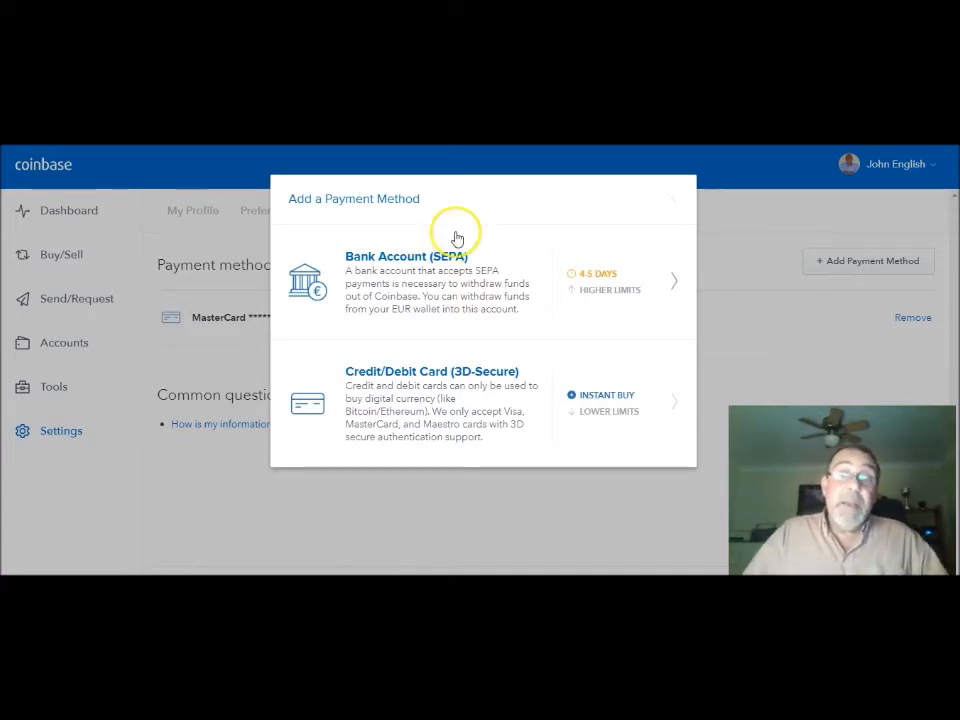
{"action": "mouse_move", "coordinate": [575, 238]}
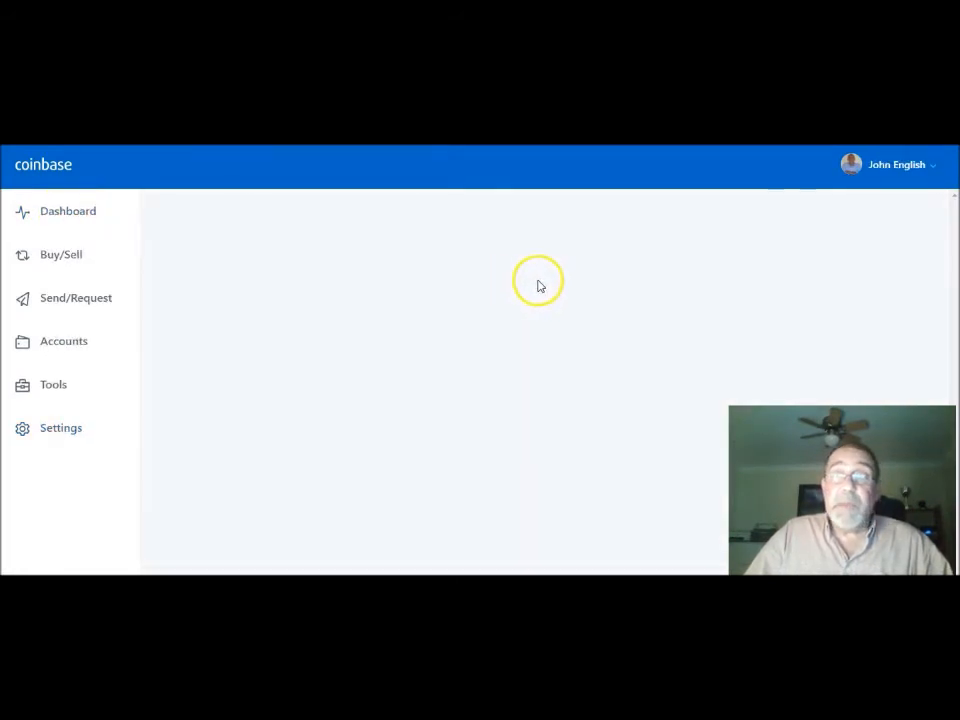
Step: Open the dashboard to see the bitcoin price chart and the £0.13 portfolio
{"action": "left_click", "coordinate": [67, 211]}
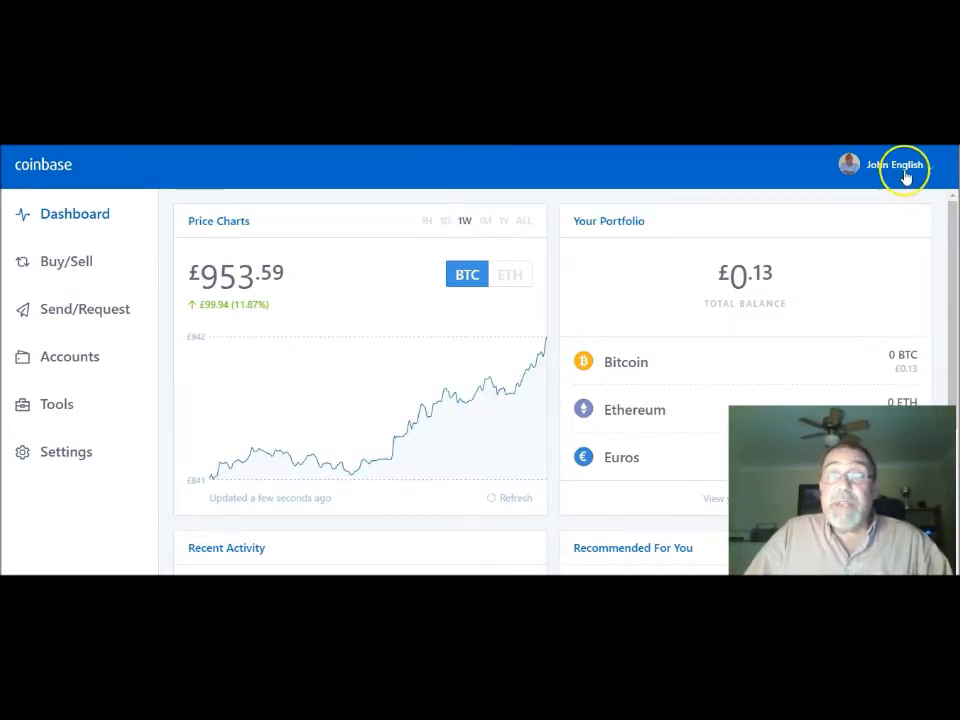
{"action": "mouse_move", "coordinate": [902, 213]}
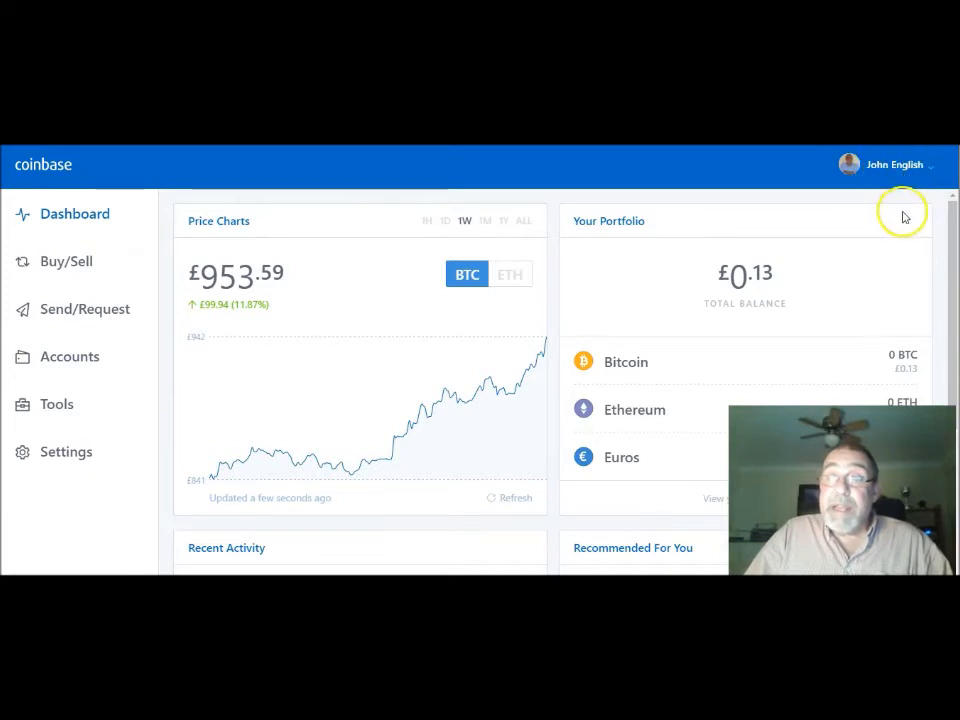
{"action": "mouse_move", "coordinate": [895, 165]}
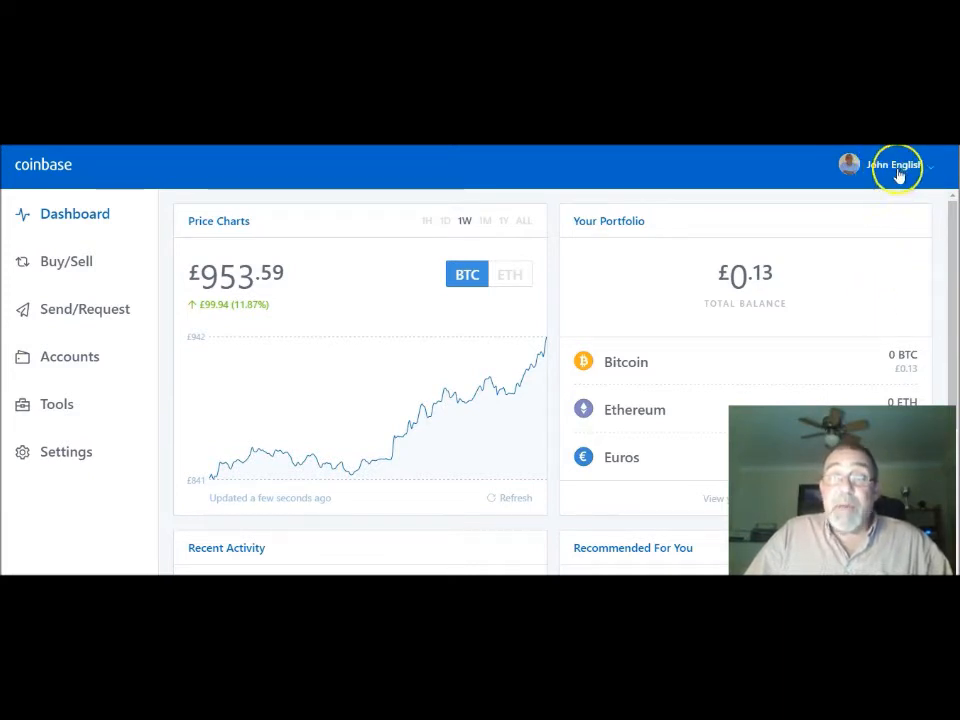
{"action": "mouse_move", "coordinate": [420, 245]}
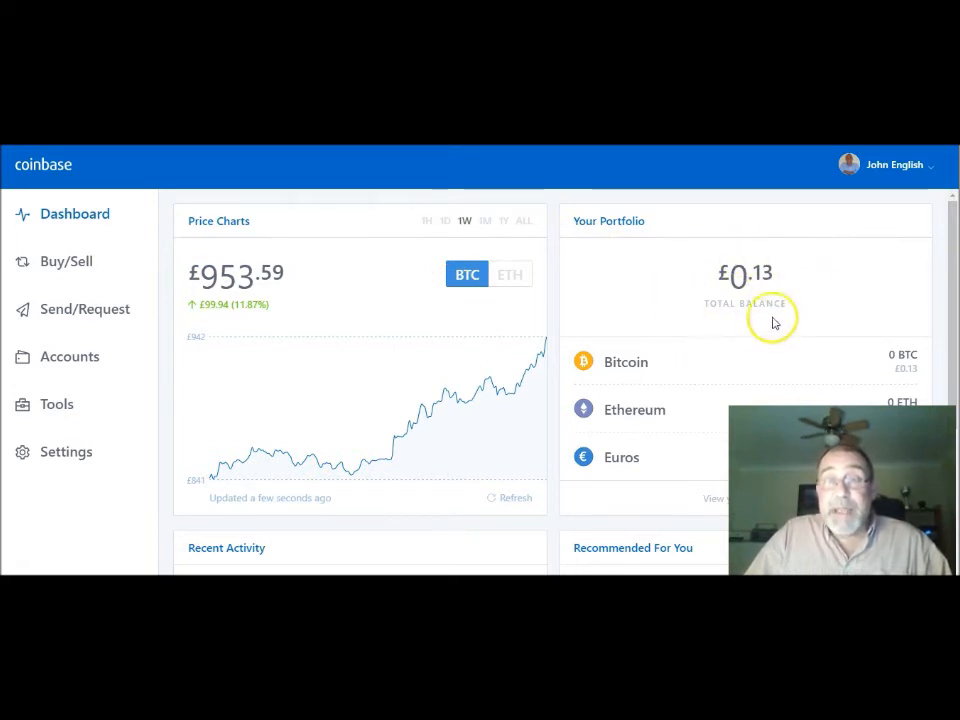
{"action": "mouse_move", "coordinate": [783, 340]}
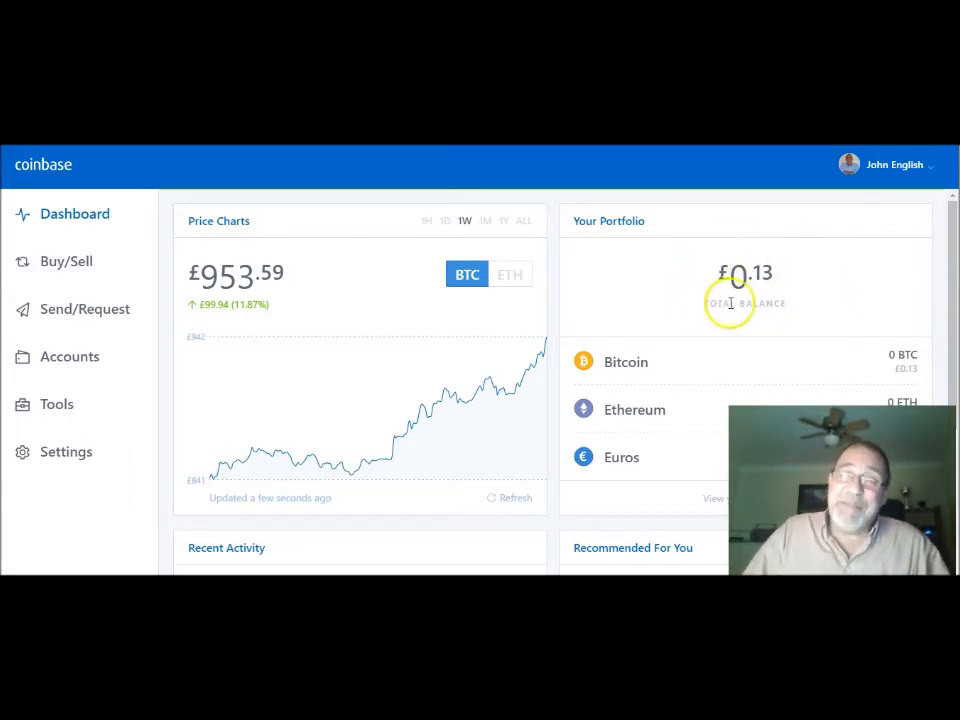
{"action": "mouse_move", "coordinate": [688, 287]}
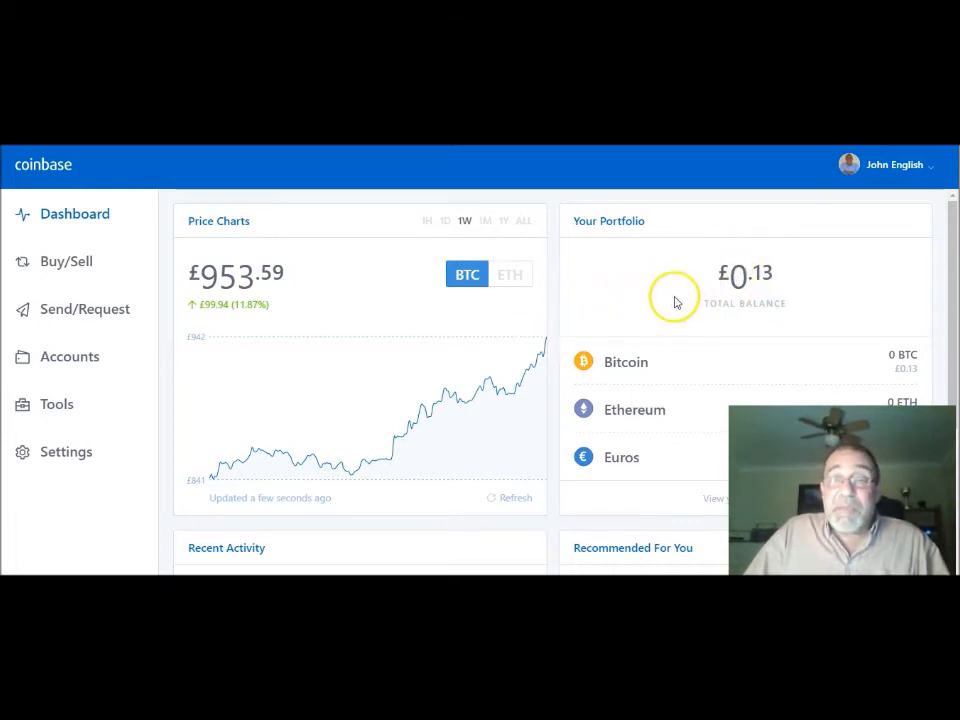
{"action": "mouse_move", "coordinate": [383, 328]}
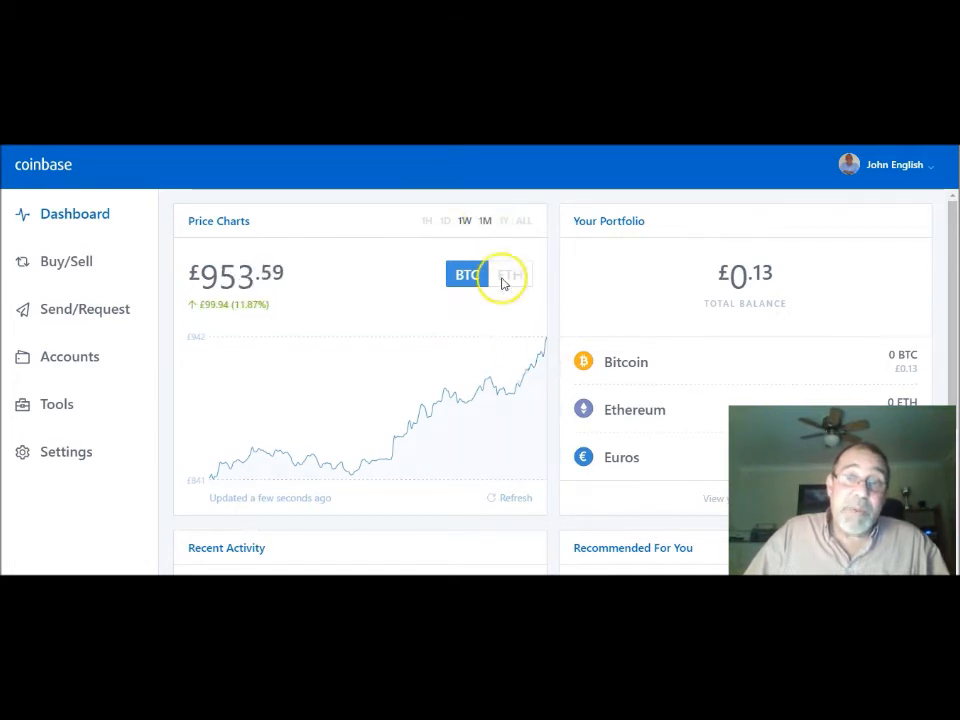
{"action": "left_click", "coordinate": [485, 220]}
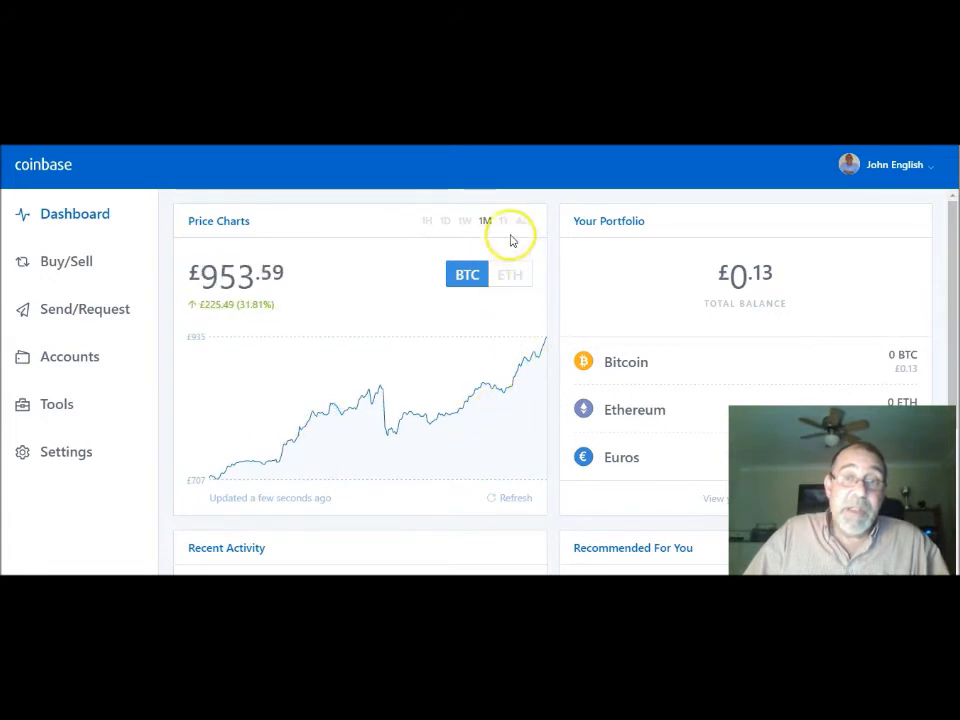
{"action": "left_click", "coordinate": [503, 220]}
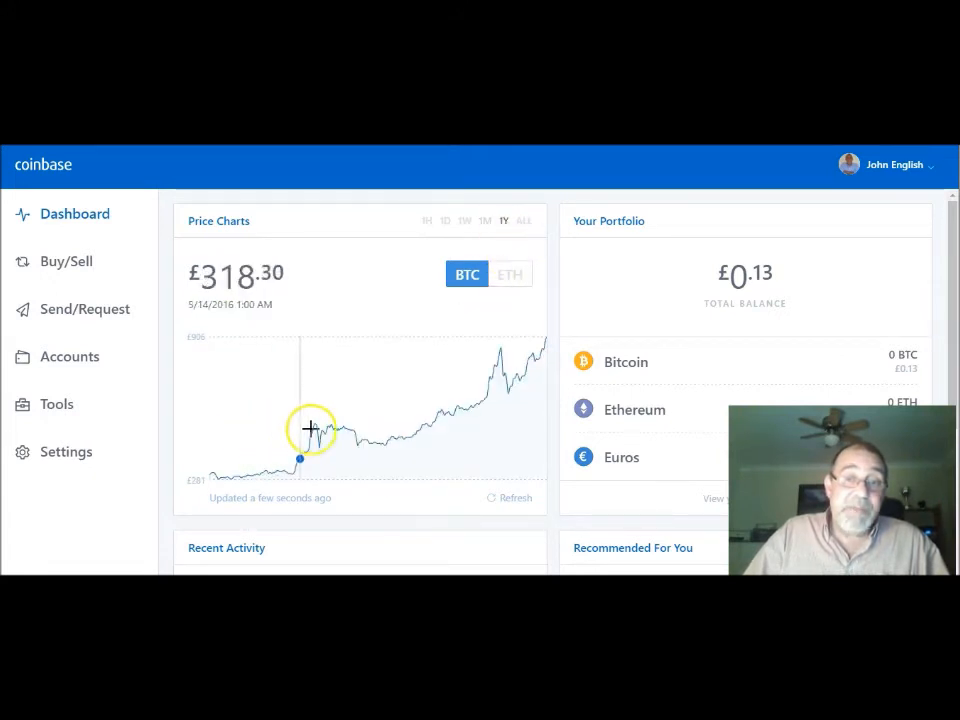
{"action": "left_click", "coordinate": [464, 221]}
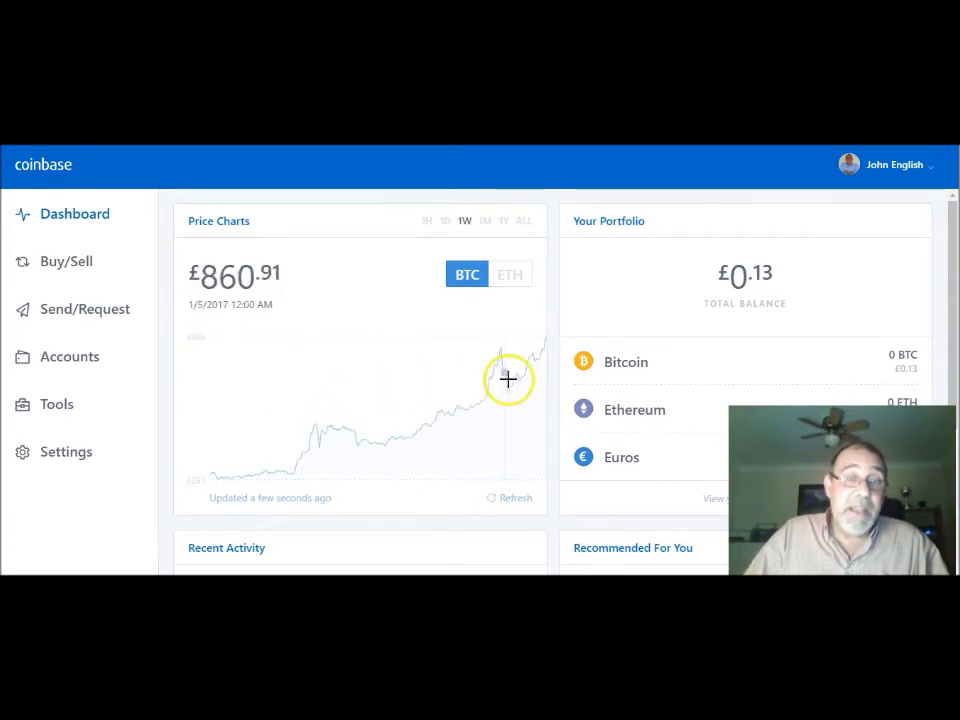
{"action": "mouse_move", "coordinate": [537, 366]}
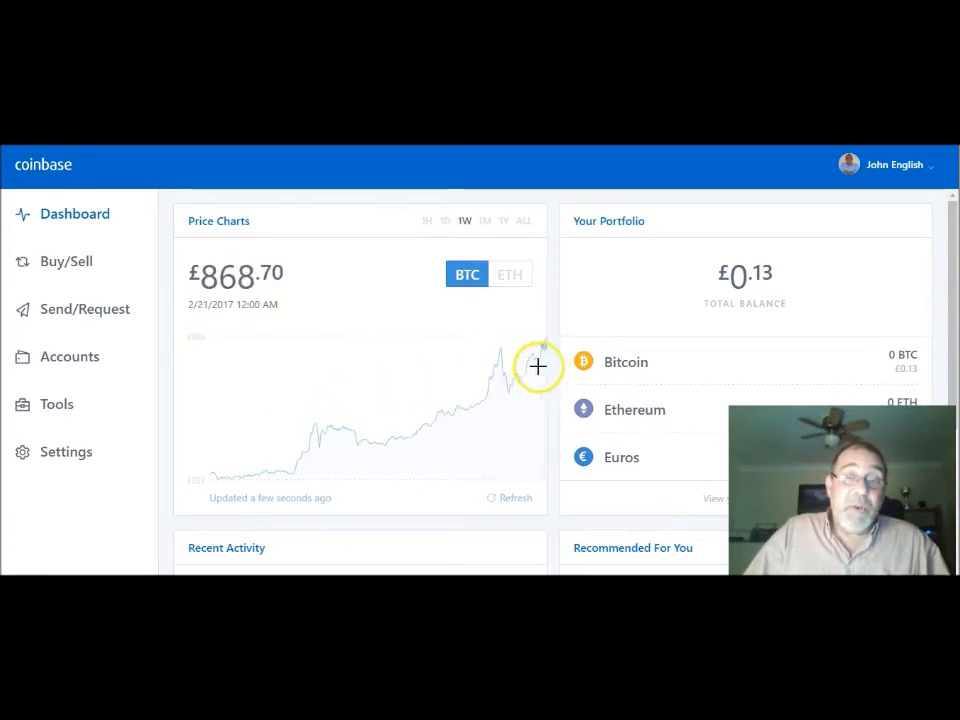
{"action": "scroll", "scroll_direction": "down", "scroll_amount": 3}
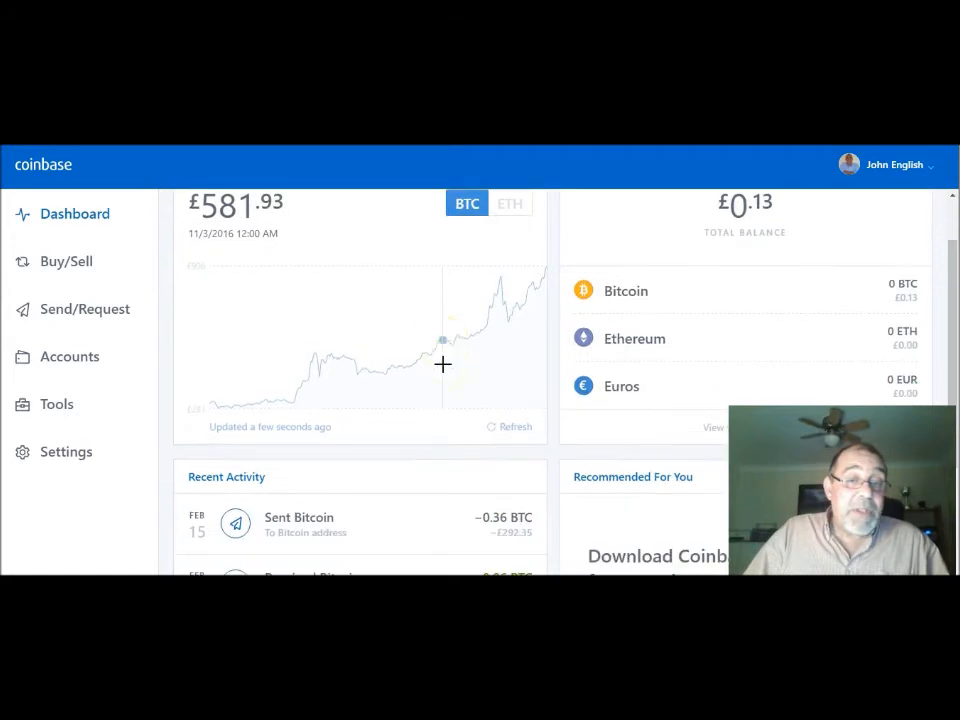
{"action": "scroll", "scroll_direction": "down", "scroll_amount": 3}
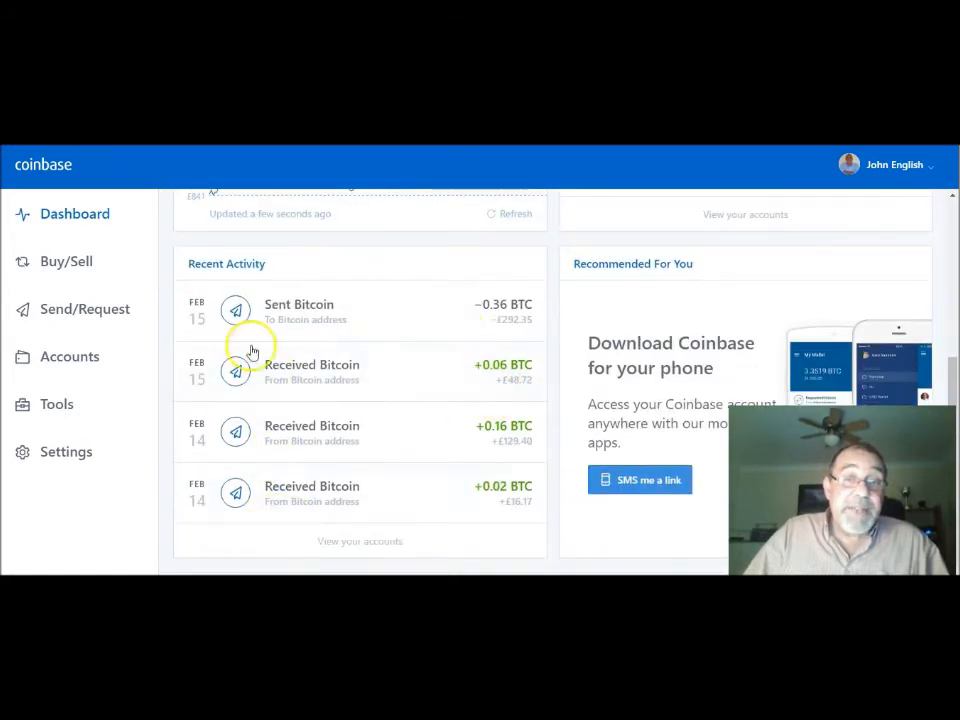
{"action": "mouse_move", "coordinate": [283, 502]}
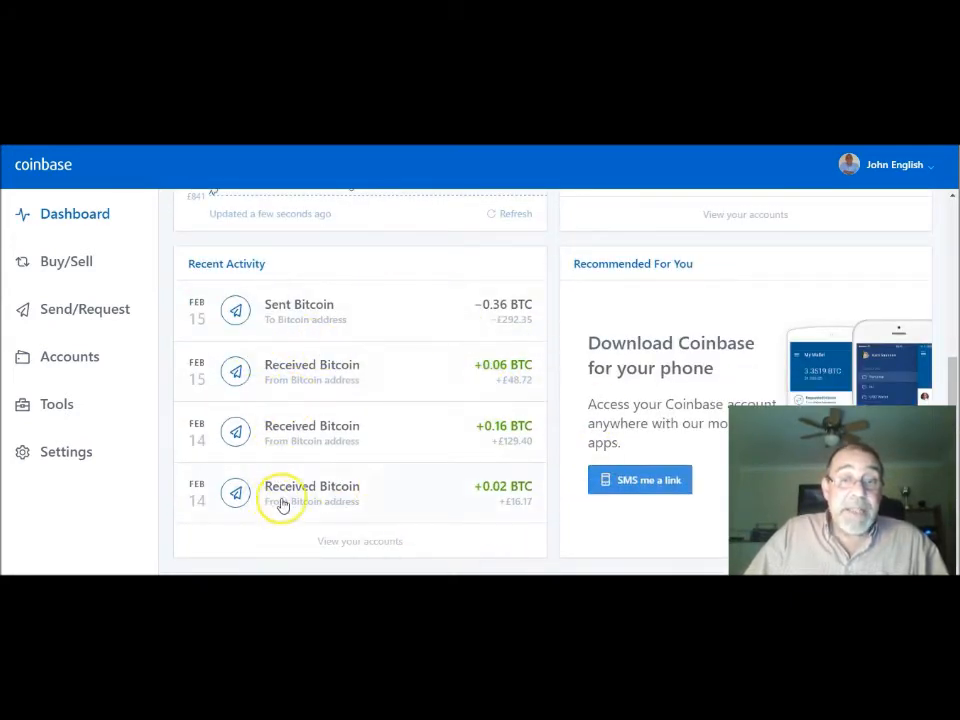
{"action": "mouse_move", "coordinate": [371, 350]}
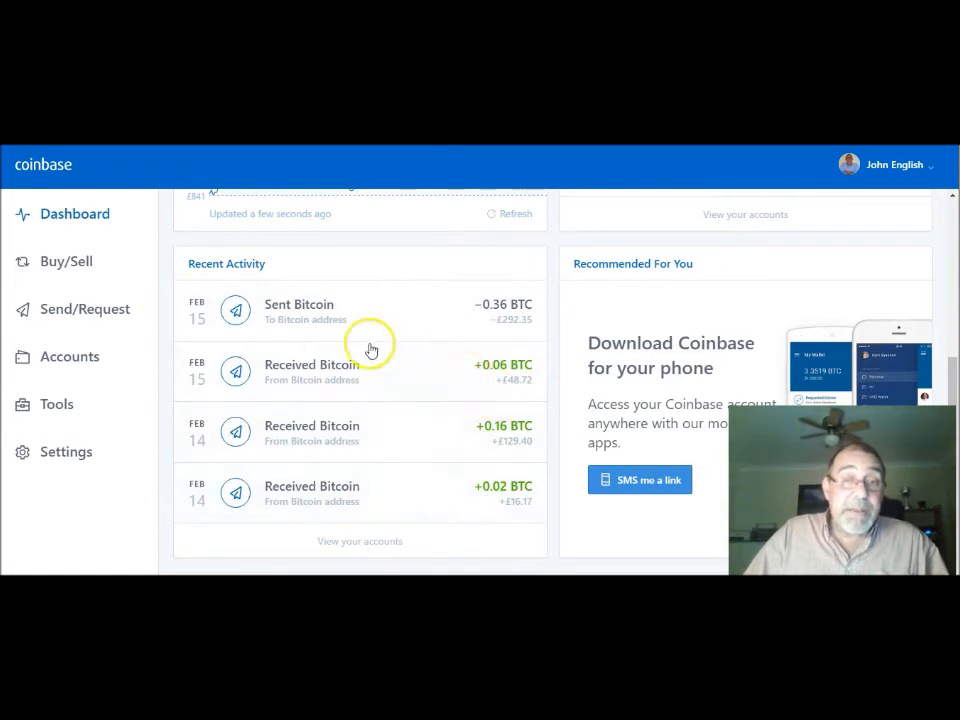
{"action": "scroll", "scroll_direction": "up", "scroll_amount": 3}
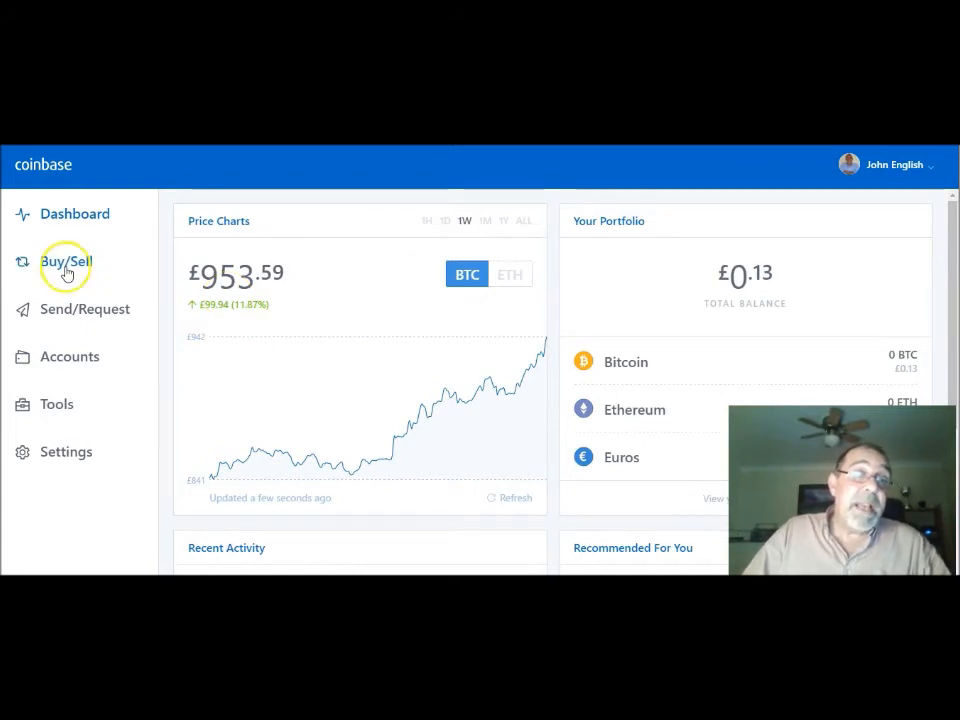
Step: Open Buy/Sell with Bitcoin selected and scroll down the buy form
{"action": "left_click", "coordinate": [65, 261]}
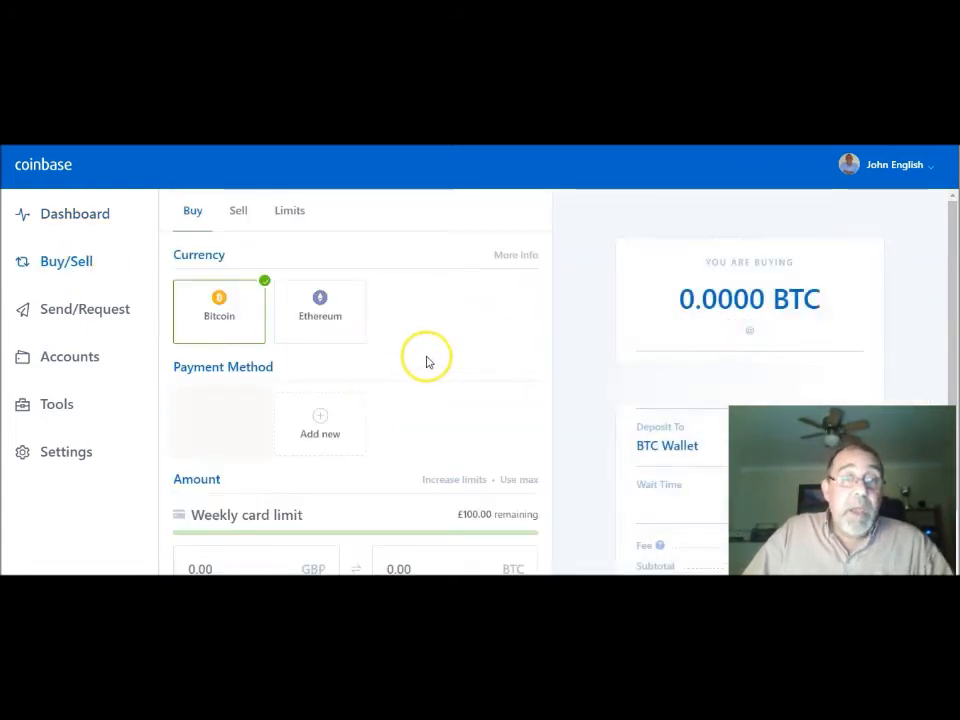
{"action": "mouse_move", "coordinate": [420, 330]}
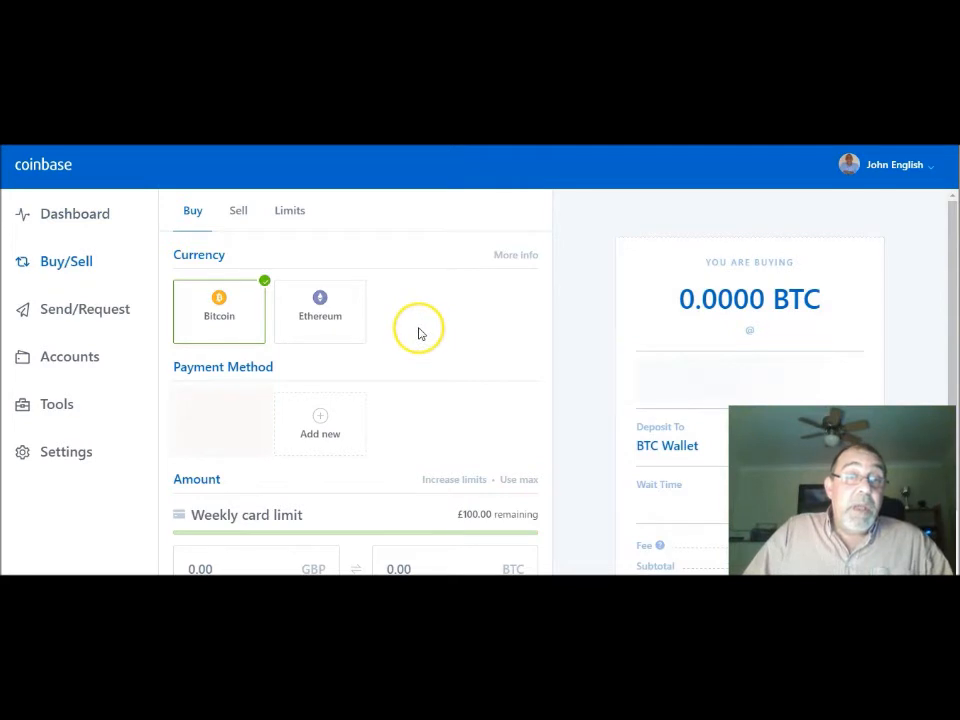
{"action": "mouse_move", "coordinate": [345, 390]}
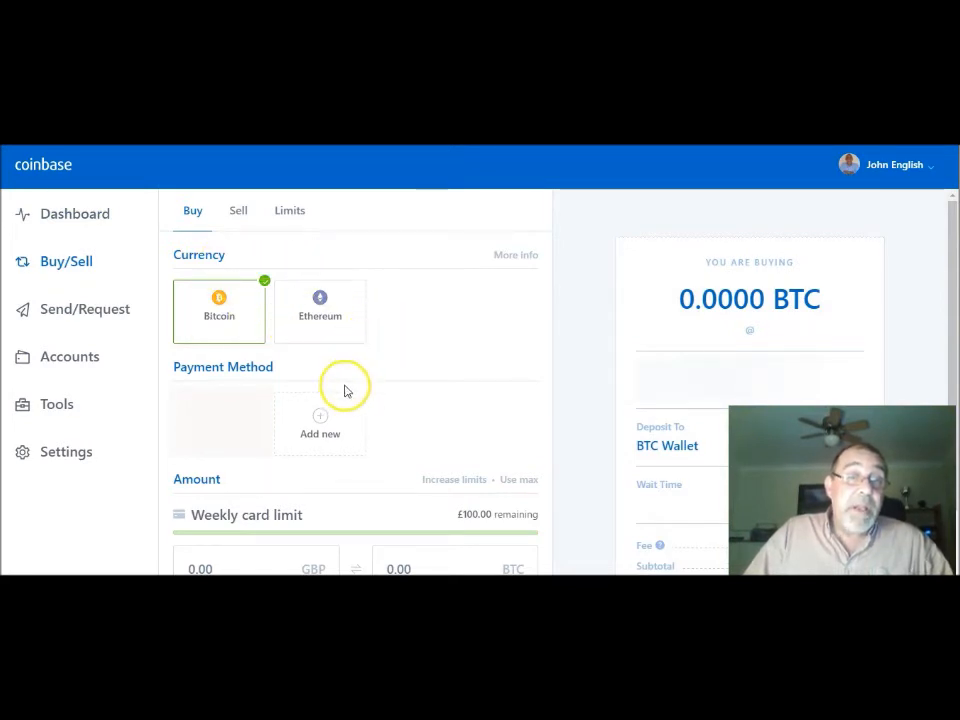
{"action": "mouse_move", "coordinate": [218, 457]}
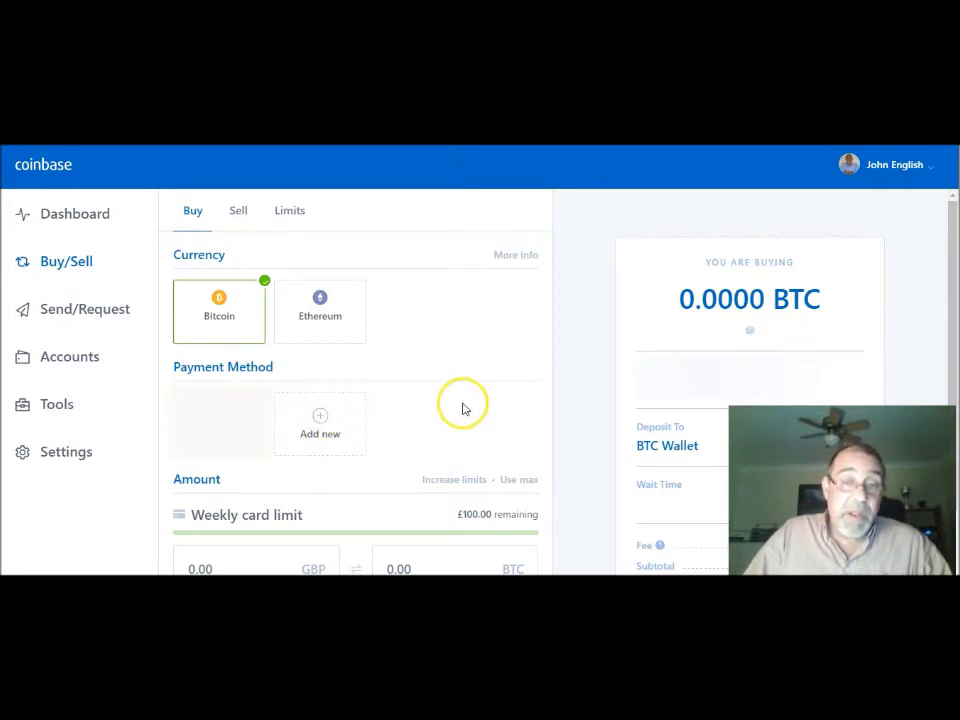
{"action": "scroll", "scroll_direction": "down", "scroll_amount": 3}
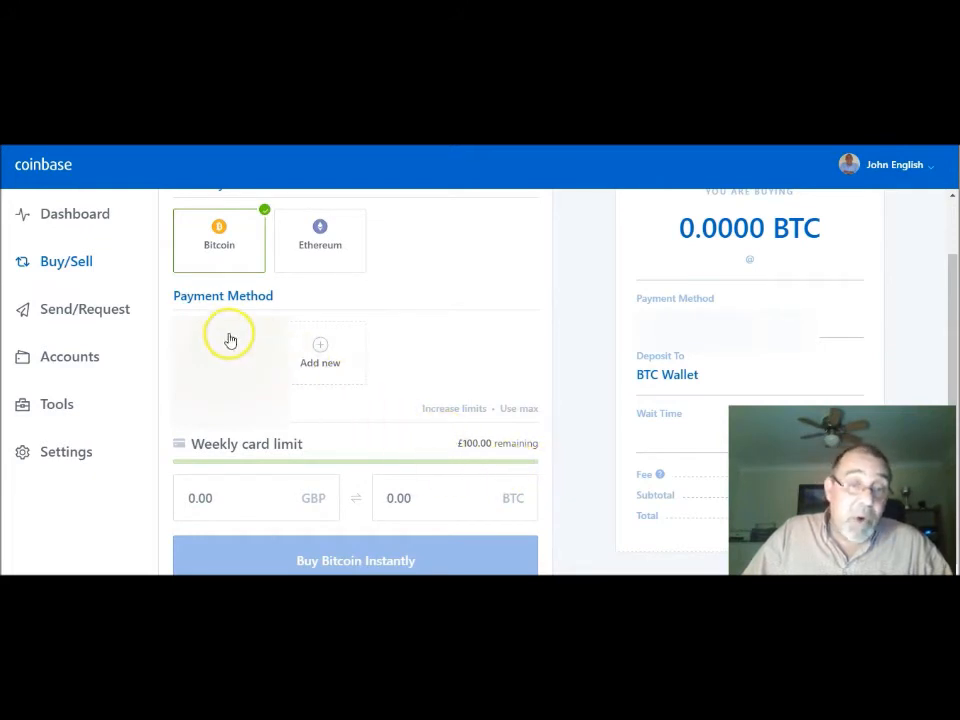
{"action": "mouse_move", "coordinate": [193, 369]}
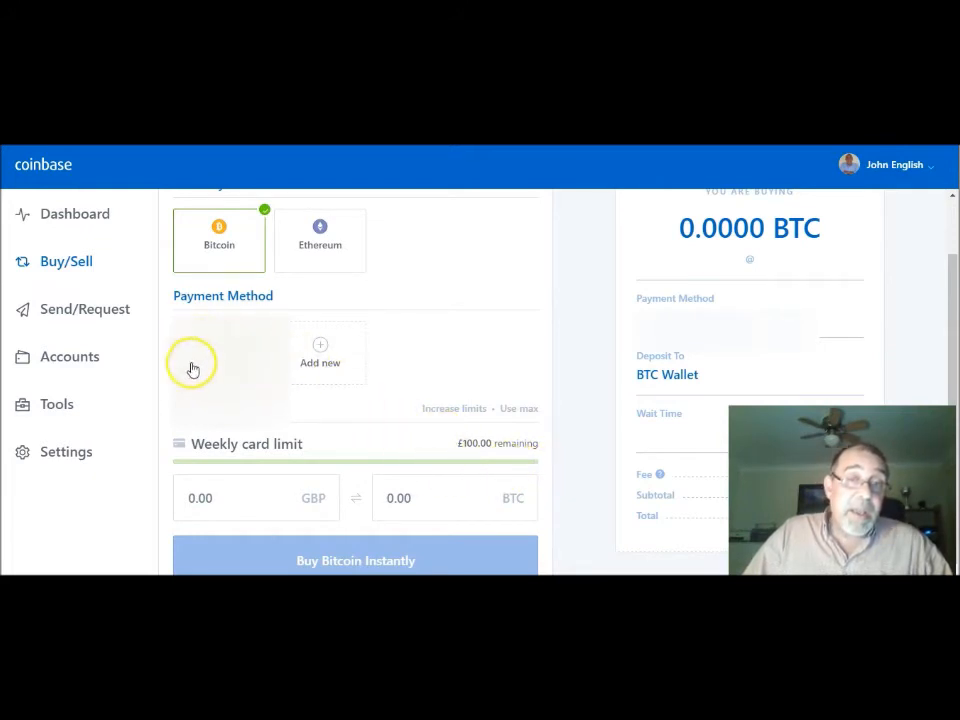
{"action": "mouse_move", "coordinate": [543, 467]}
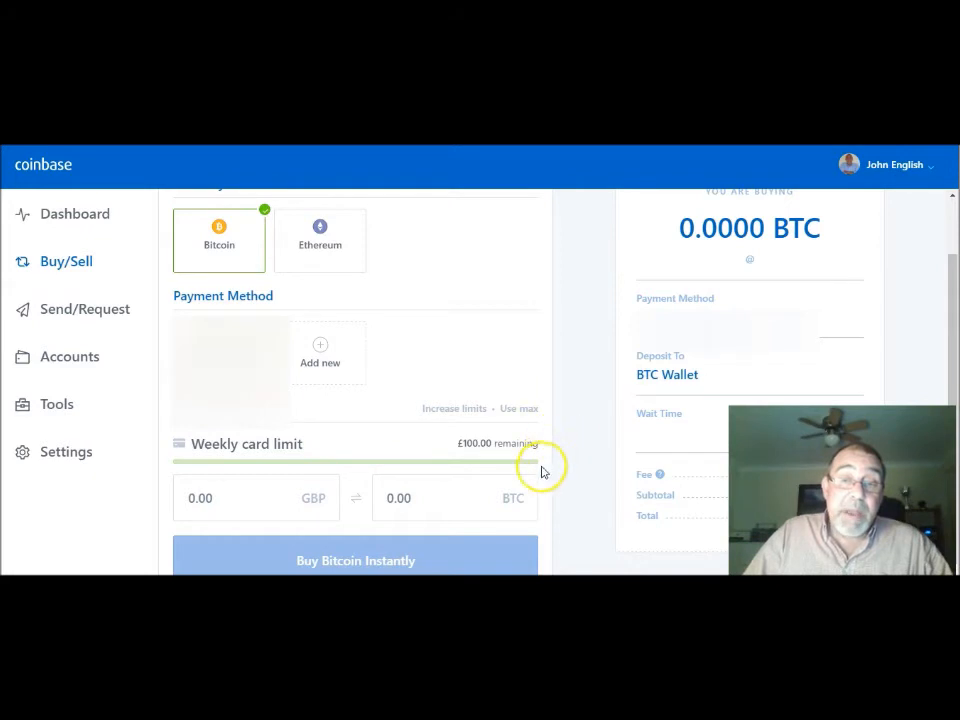
{"action": "mouse_move", "coordinate": [540, 440]}
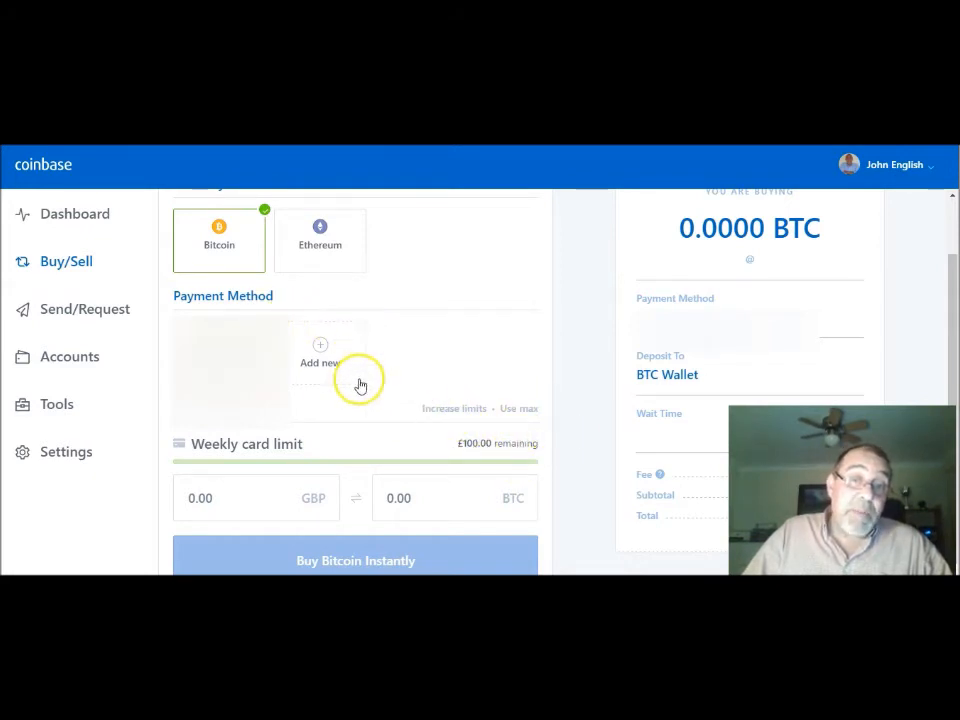
{"action": "mouse_move", "coordinate": [435, 408]}
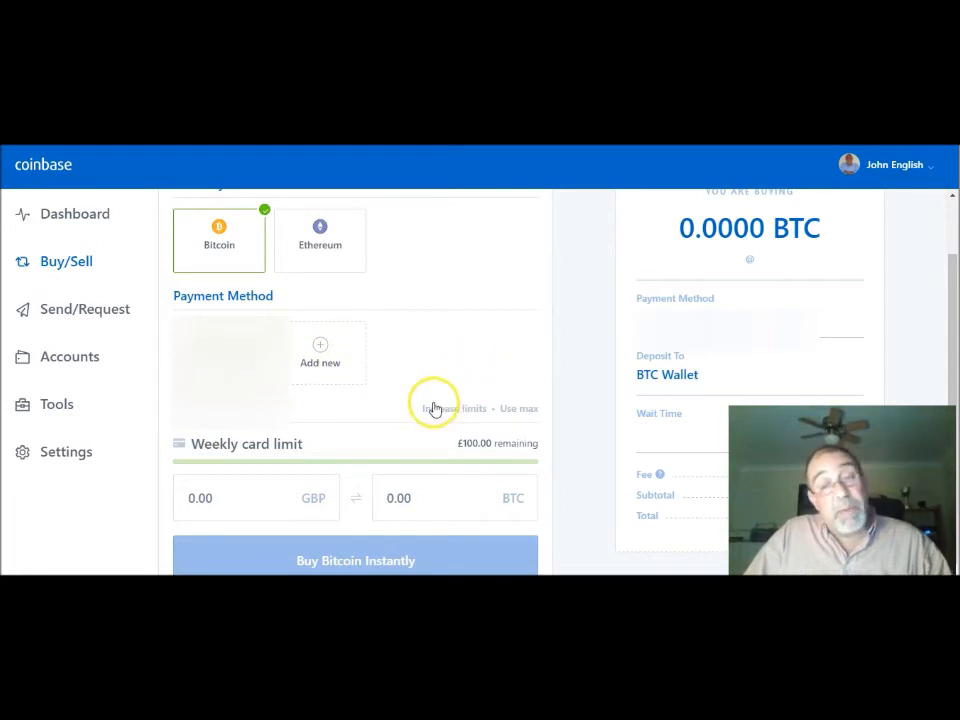
{"action": "mouse_move", "coordinate": [310, 393]}
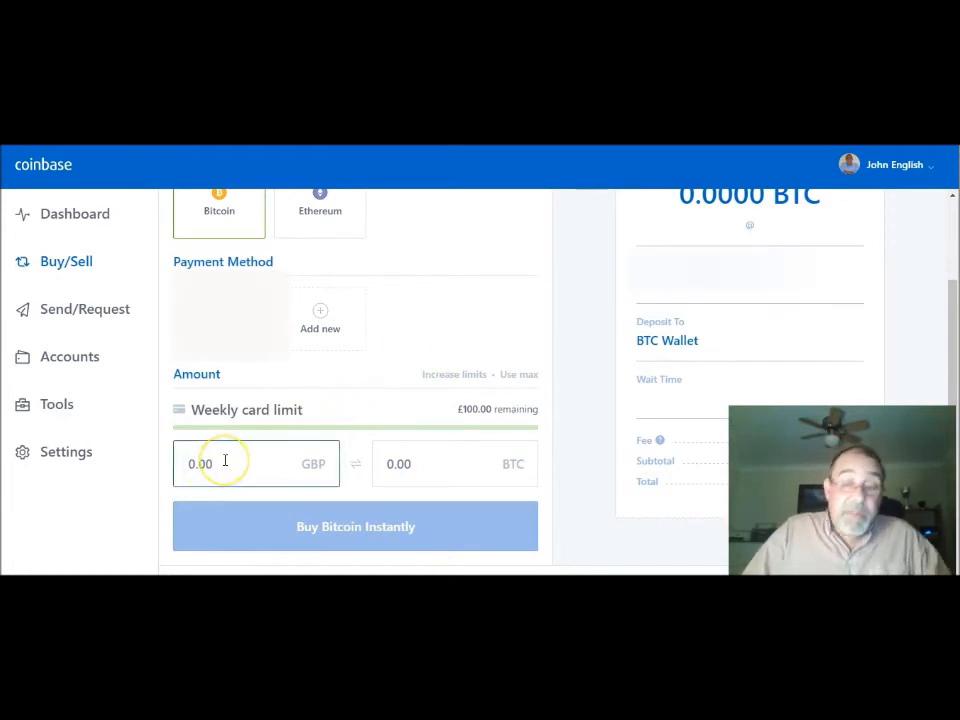
Step: Enter £50 in the Buy form, about 0.0521 BTC for a £52.00 purchase
{"action": "type", "text": "50"}
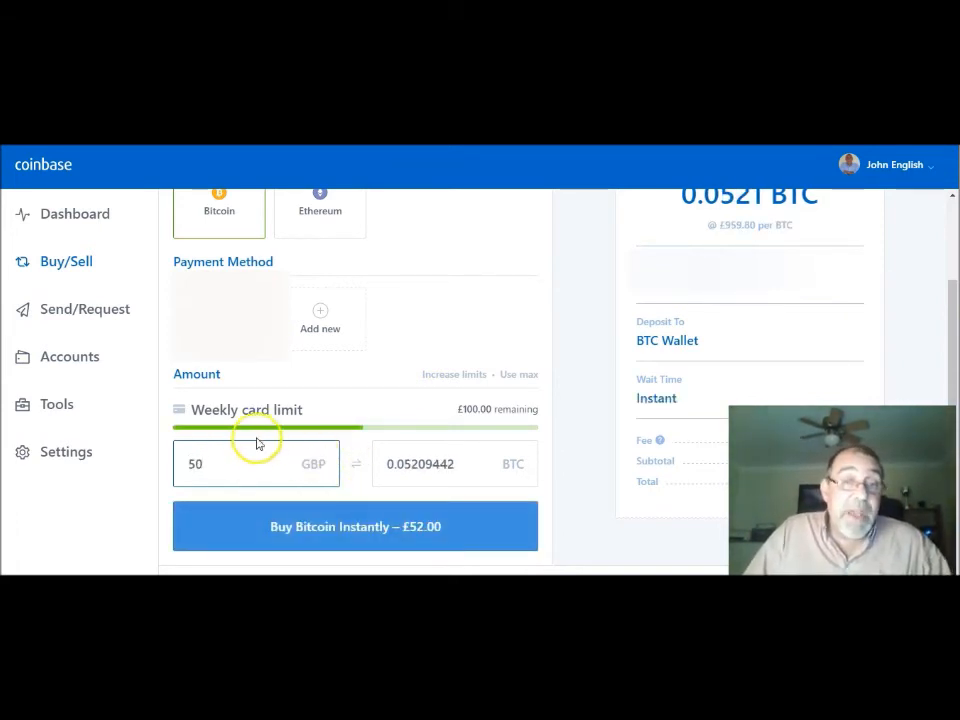
{"action": "mouse_move", "coordinate": [365, 430]}
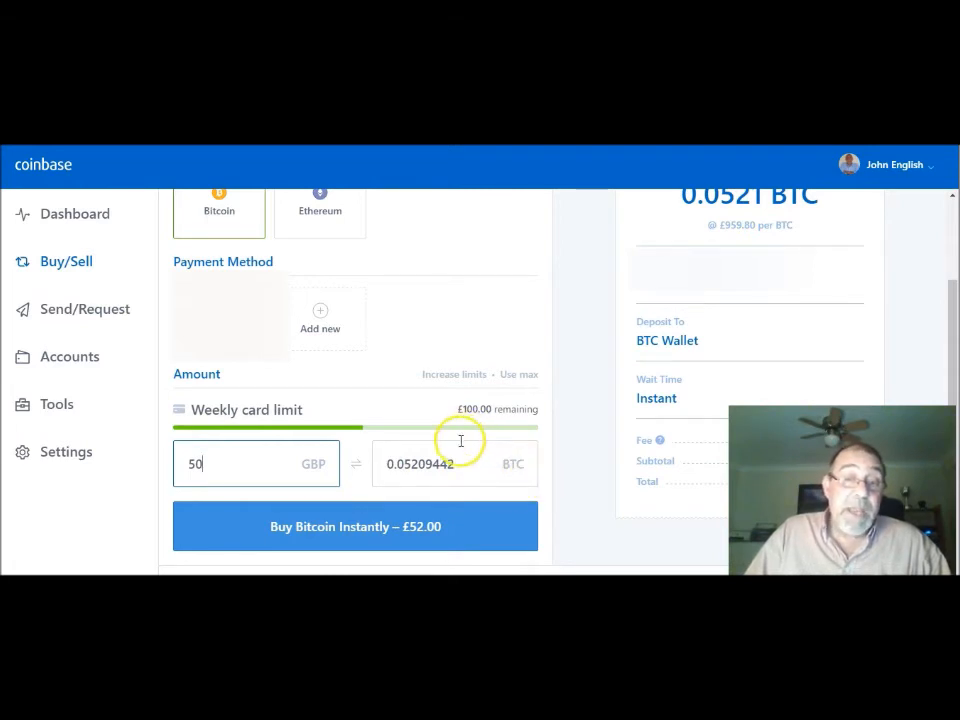
{"action": "mouse_move", "coordinate": [455, 530]}
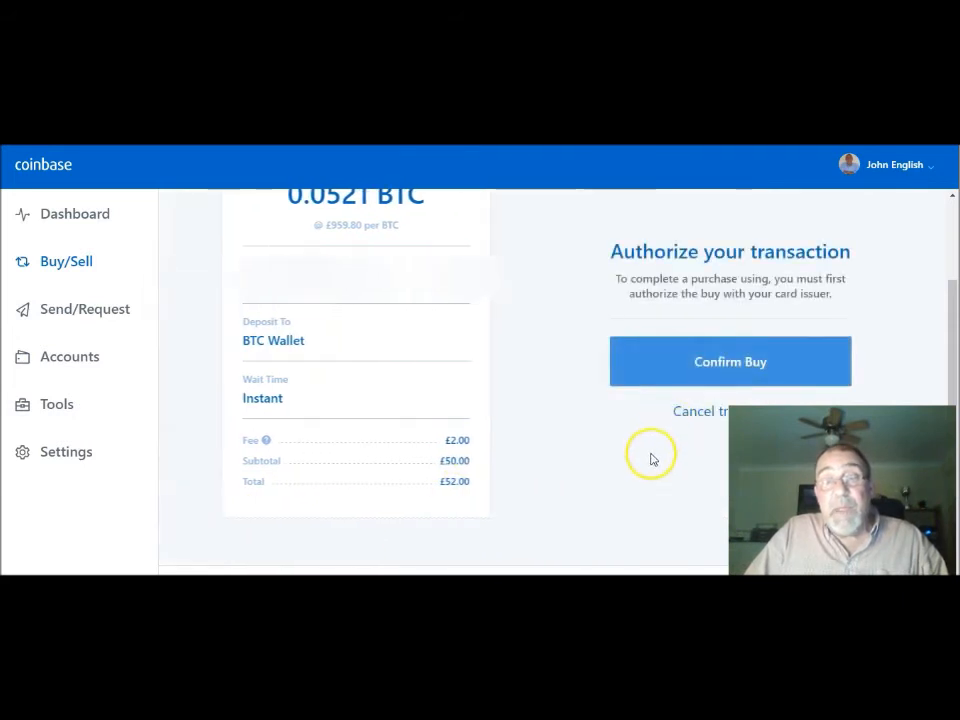
{"action": "mouse_move", "coordinate": [707, 360]}
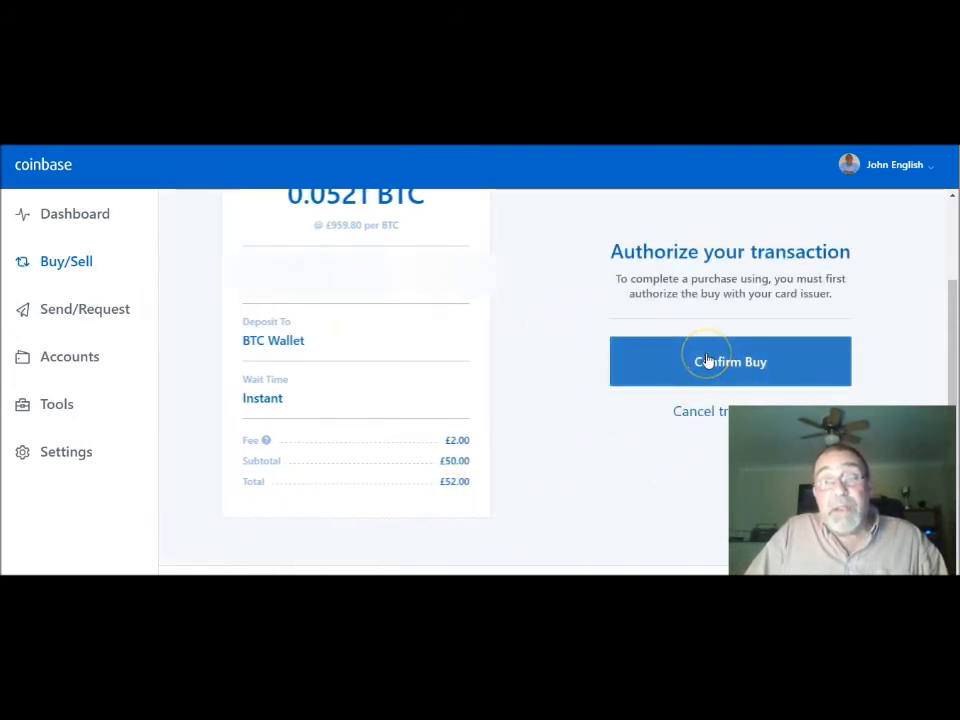
{"action": "mouse_move", "coordinate": [643, 438]}
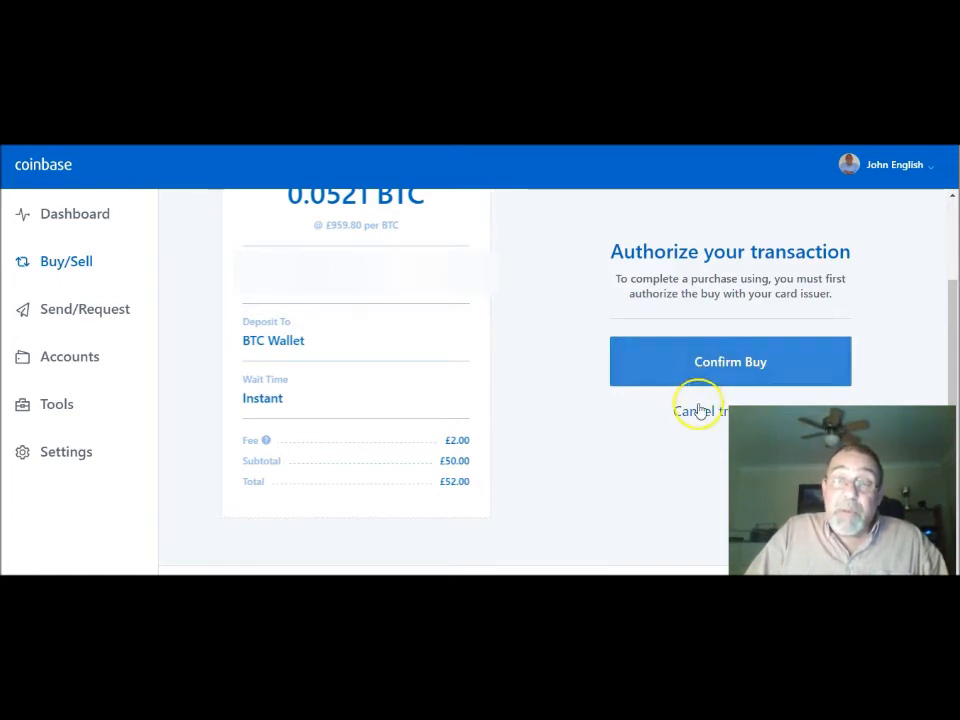
Step: Cancel the card authorization, leaving the £50 bitcoin buy unsubmitted
{"action": "left_click", "coordinate": [700, 410]}
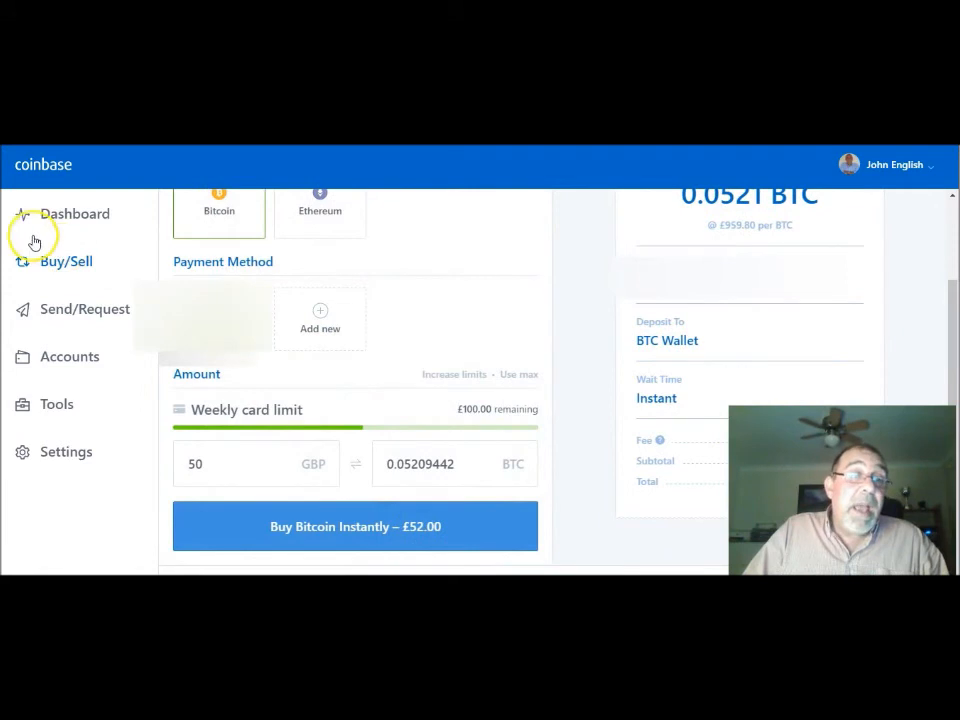
Step: Visit the dashboard, then reopen Buy/Sell with an empty 0.0000 BTC amount
{"action": "left_click", "coordinate": [75, 213]}
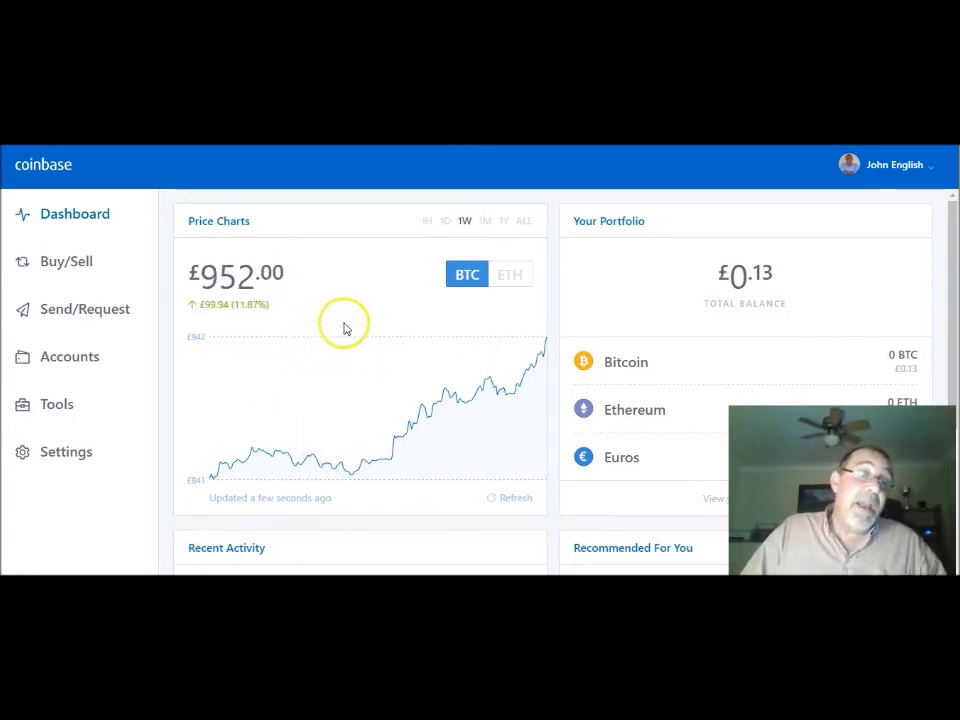
{"action": "mouse_move", "coordinate": [66, 261]}
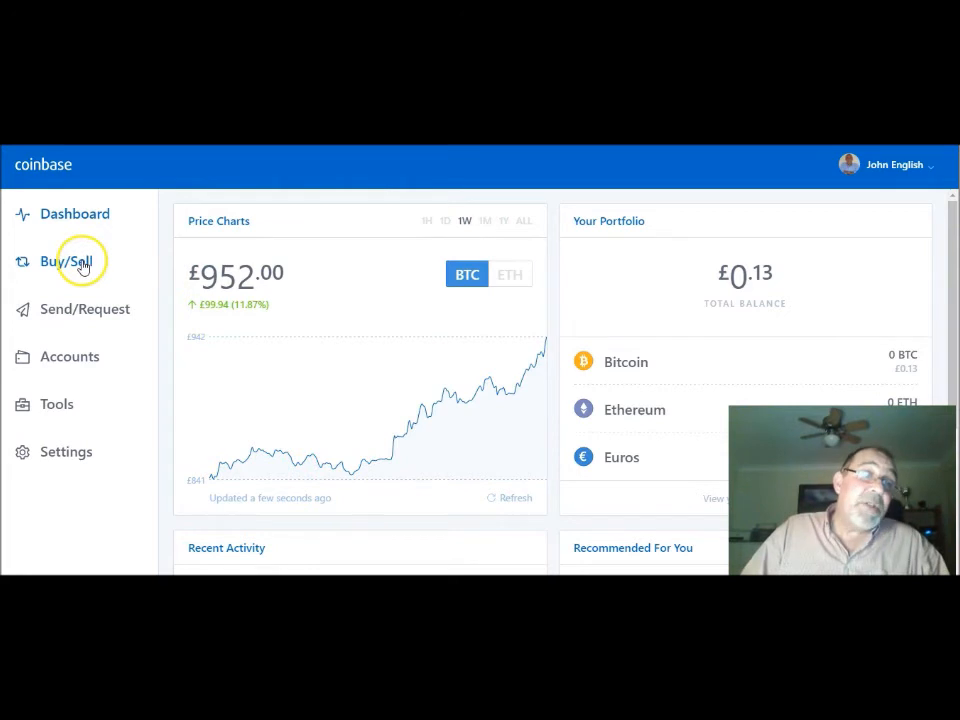
{"action": "left_click", "coordinate": [65, 261]}
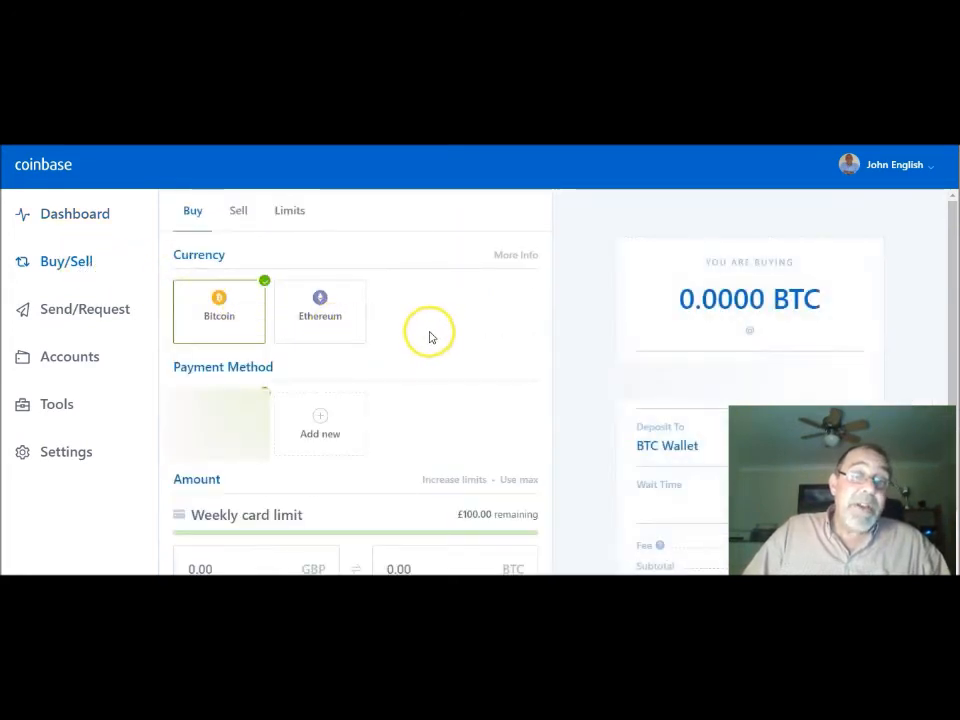
Step: Browse the Sell tab without selling, then open the Send Funds form
{"action": "left_click", "coordinate": [238, 210]}
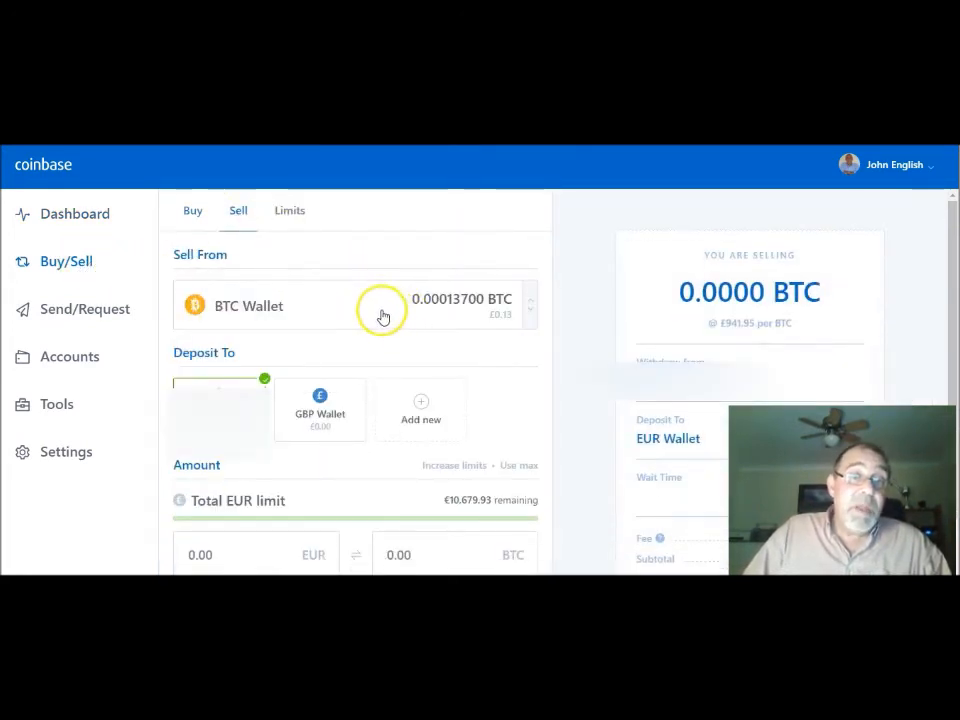
{"action": "left_click", "coordinate": [218, 408]}
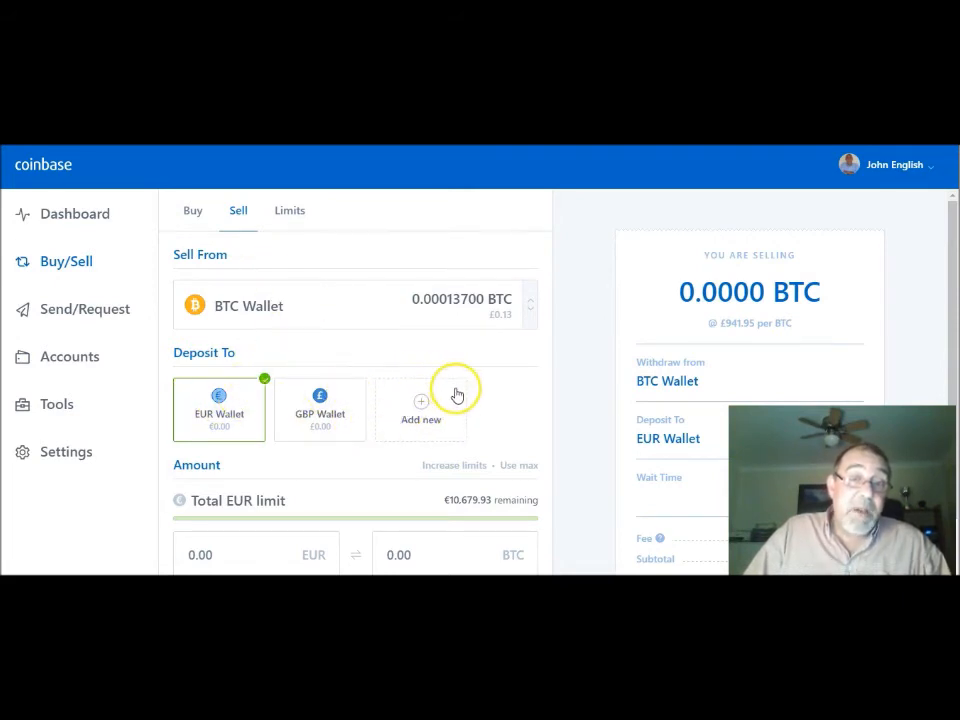
{"action": "scroll", "scroll_direction": "down", "scroll_amount": 3}
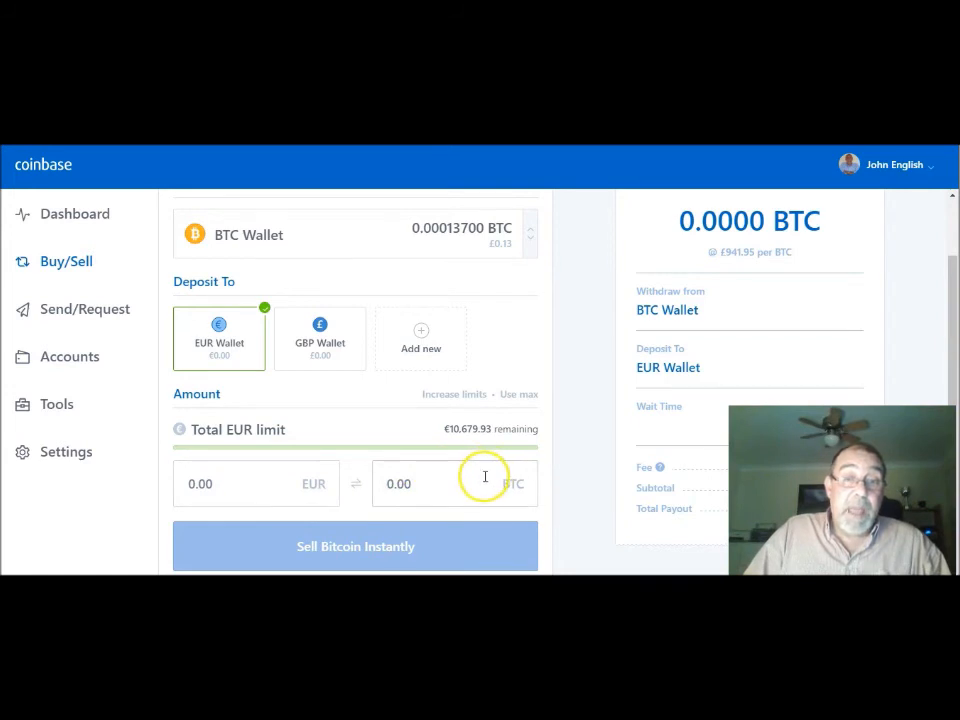
{"action": "scroll", "scroll_direction": "down", "scroll_amount": 3}
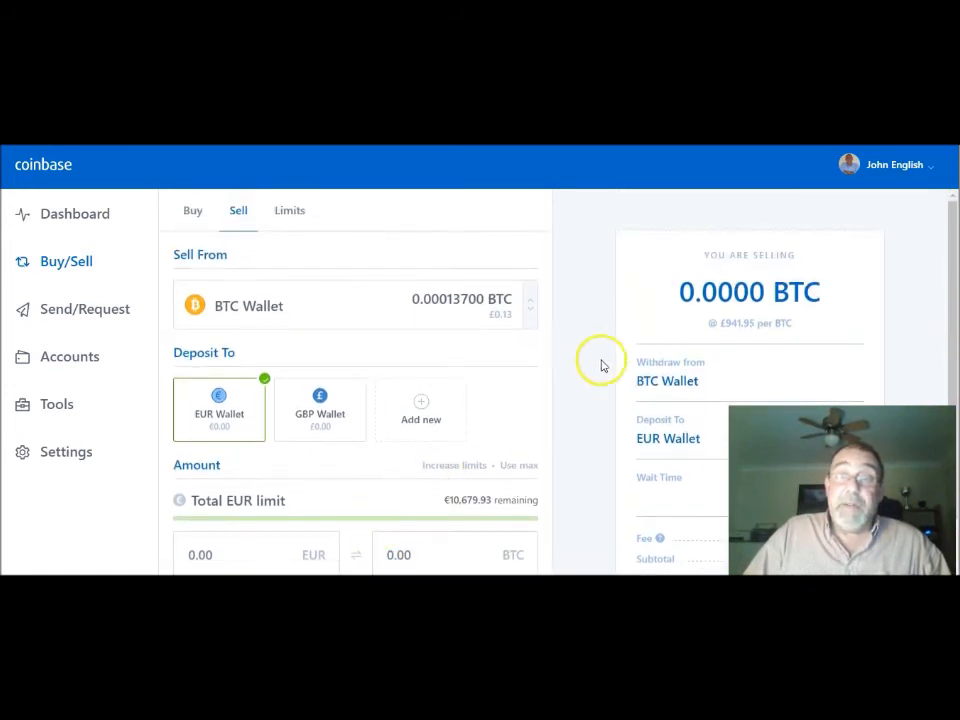
{"action": "mouse_move", "coordinate": [485, 313]}
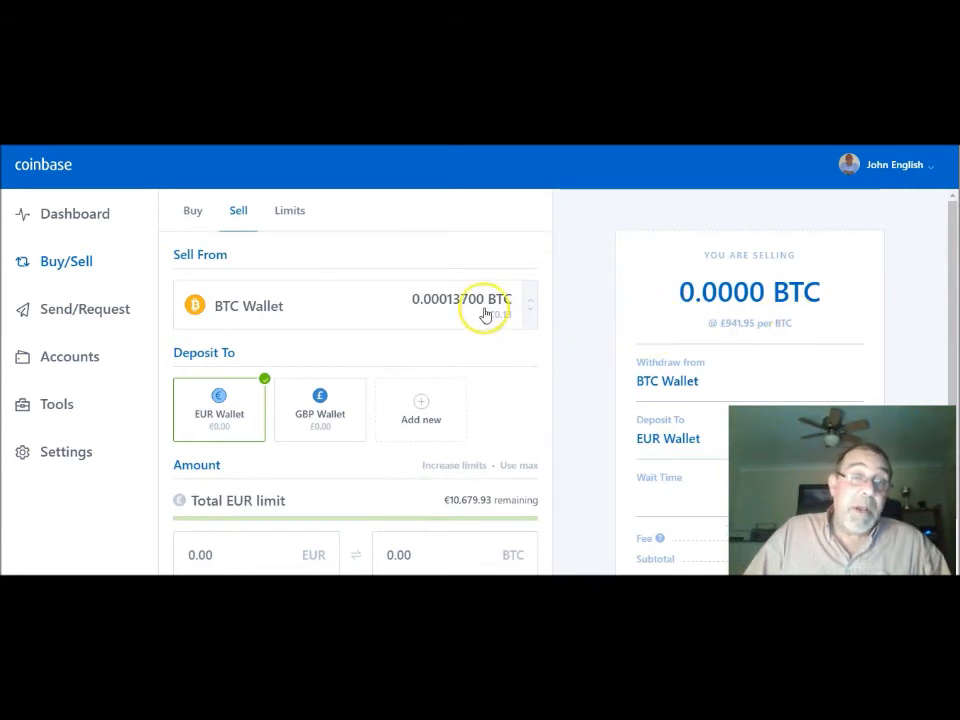
{"action": "scroll", "scroll_direction": "down", "scroll_amount": 3}
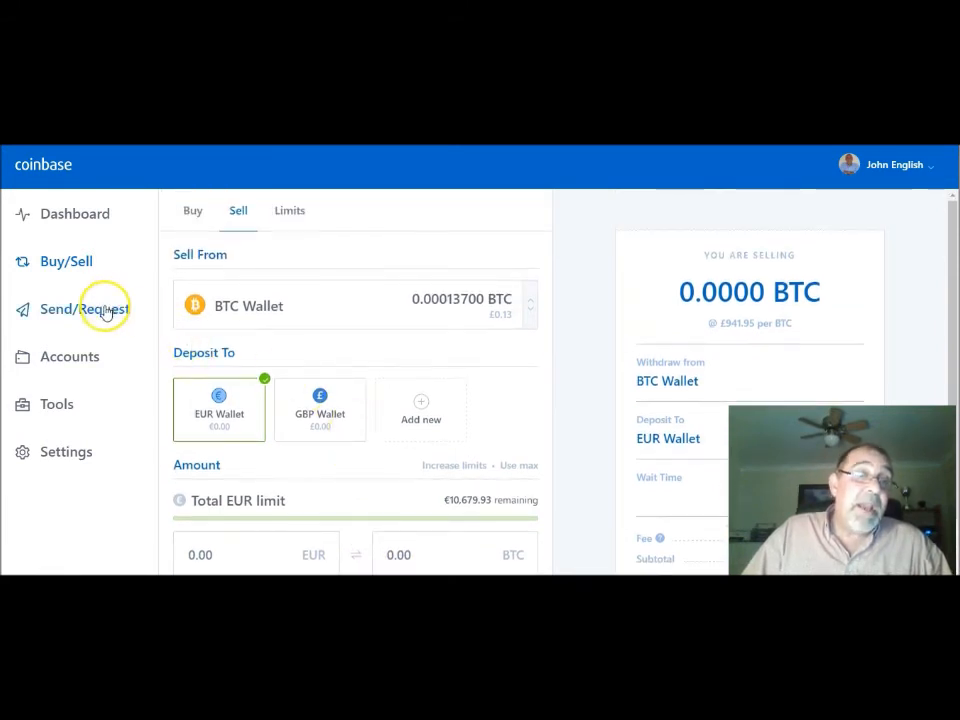
{"action": "mouse_move", "coordinate": [433, 390]}
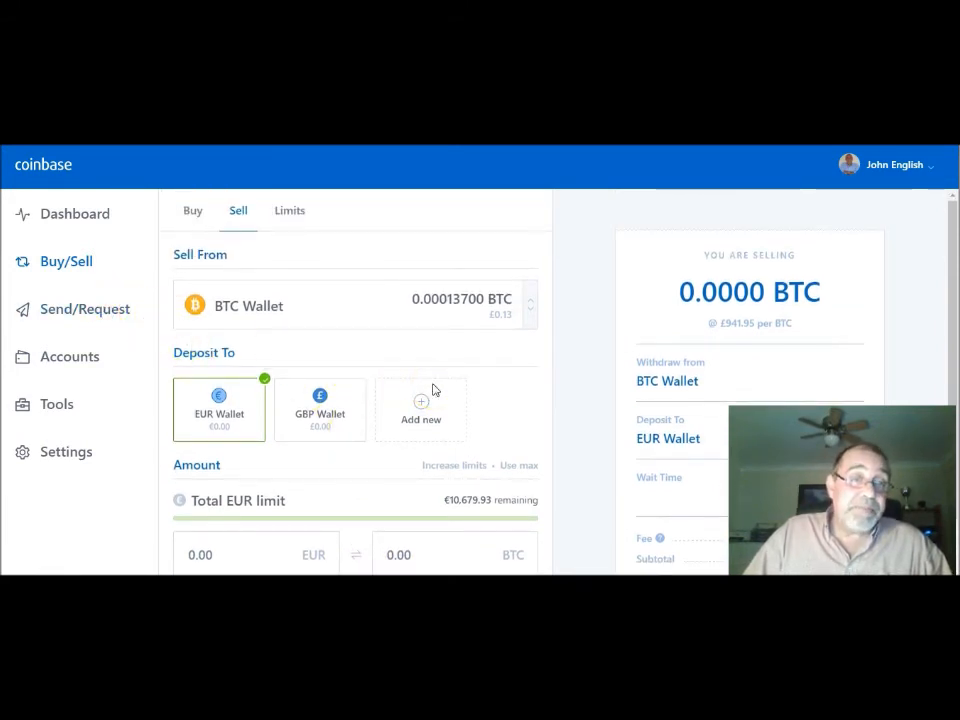
{"action": "left_click", "coordinate": [84, 308]}
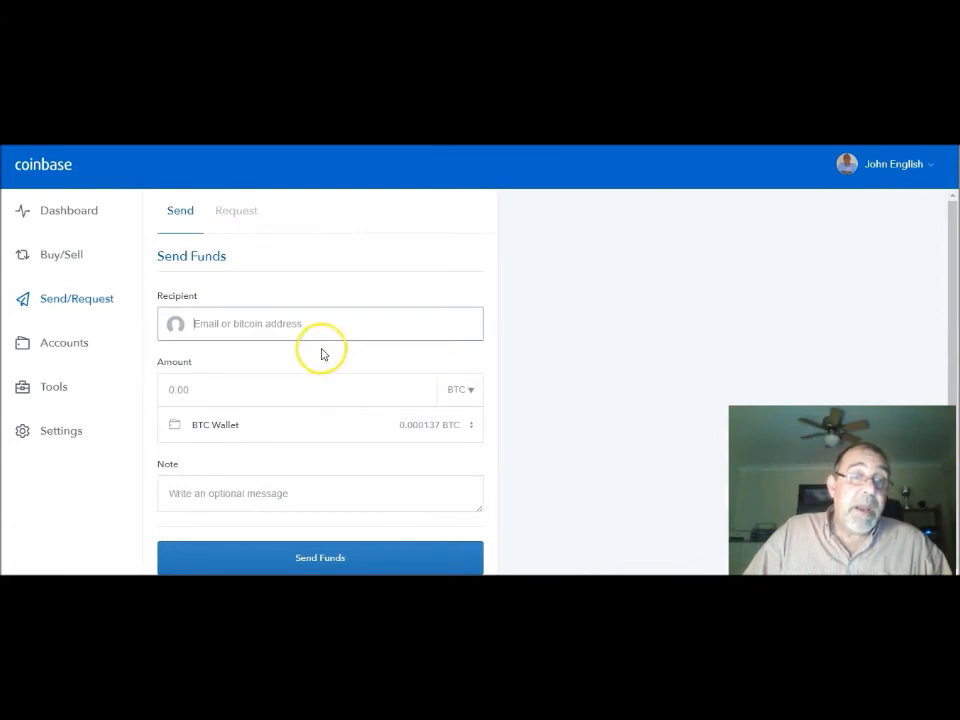
Step: Leave the empty send form and view the BTC, ETH, EUR and GBP wallets
{"action": "left_click", "coordinate": [210, 323]}
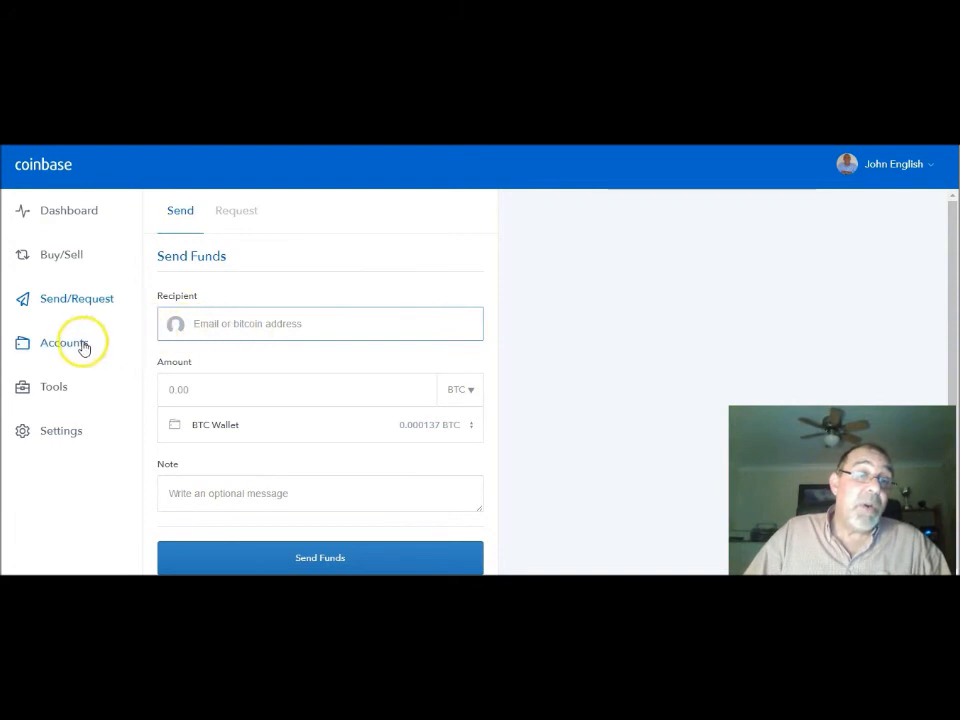
{"action": "mouse_move", "coordinate": [705, 320]}
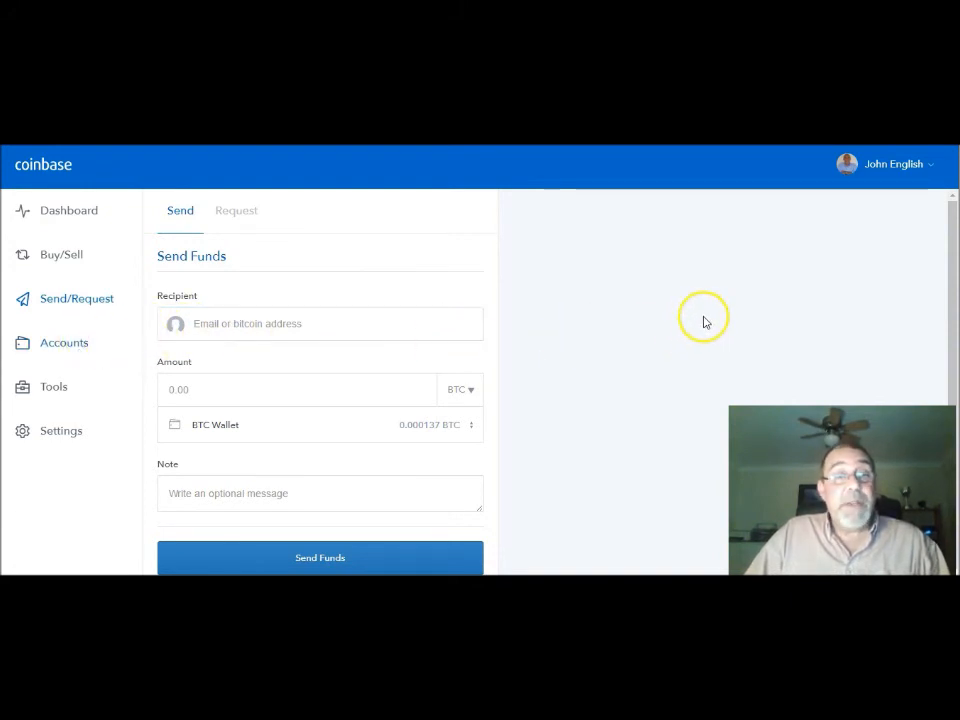
{"action": "left_click", "coordinate": [64, 342]}
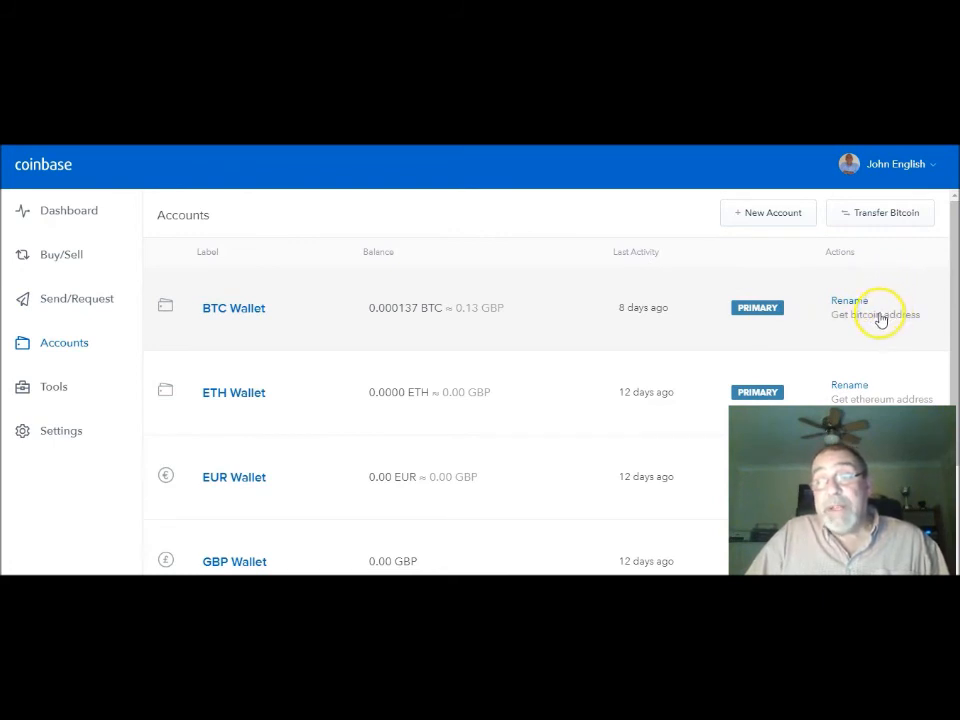
{"action": "mouse_move", "coordinate": [817, 317]}
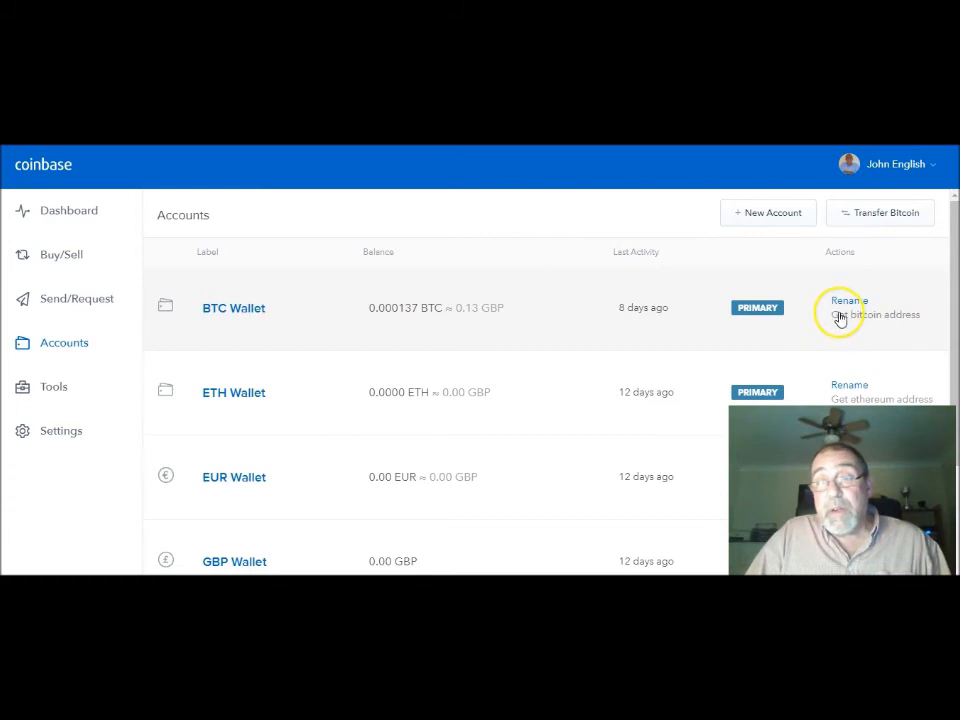
Step: Copy the BTC Wallet's receive address and open the Send Funds form
{"action": "left_click", "coordinate": [870, 314]}
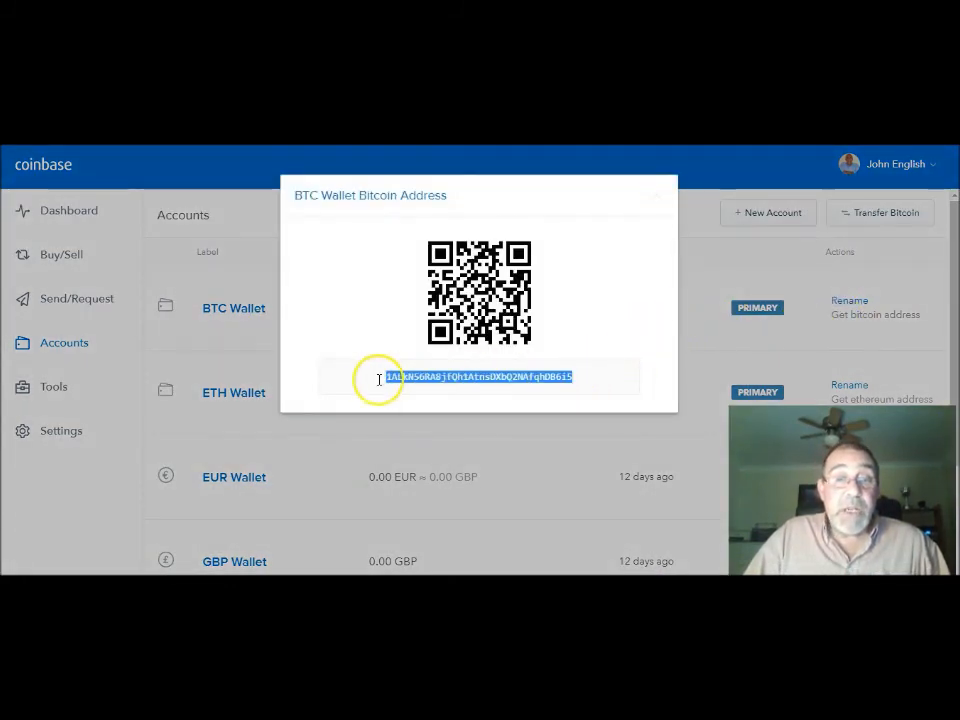
{"action": "right_click", "coordinate": [465, 378]}
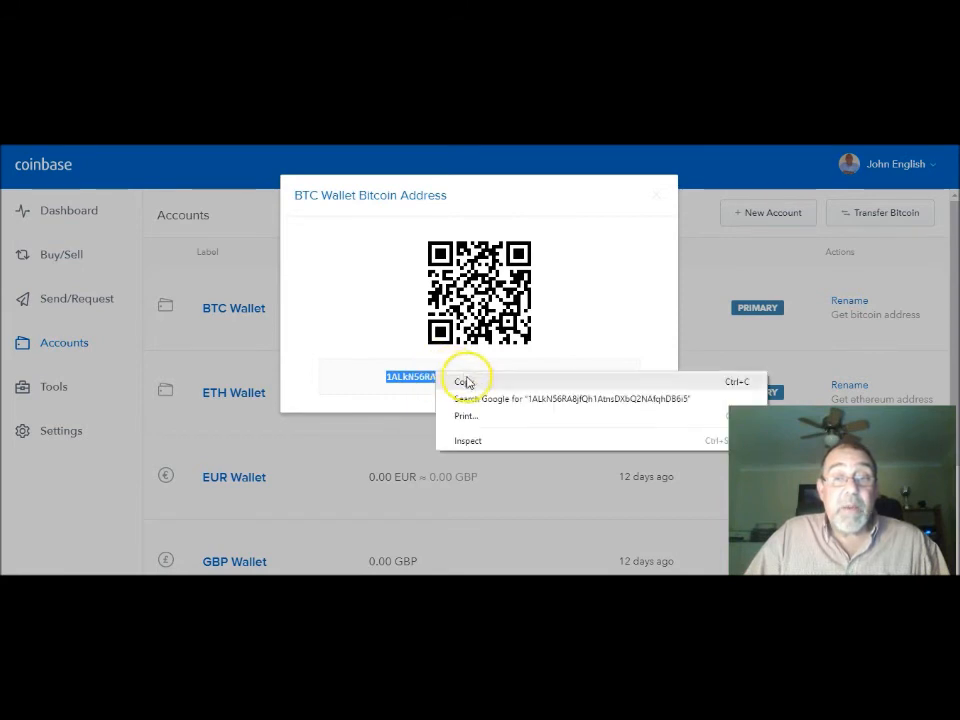
{"action": "left_click", "coordinate": [462, 381]}
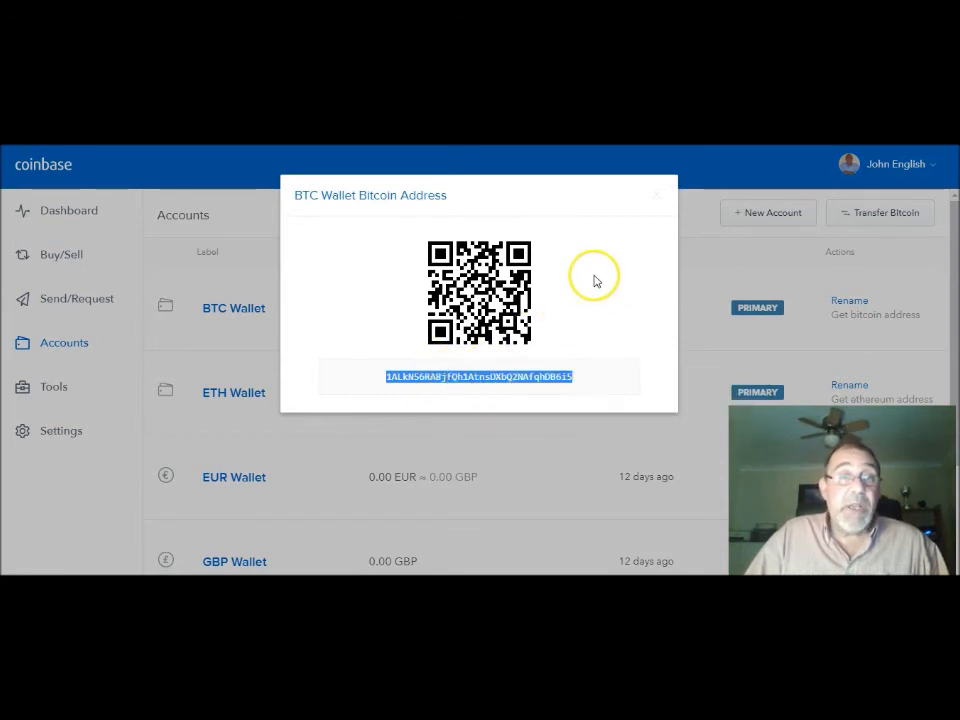
{"action": "mouse_move", "coordinate": [117, 291]}
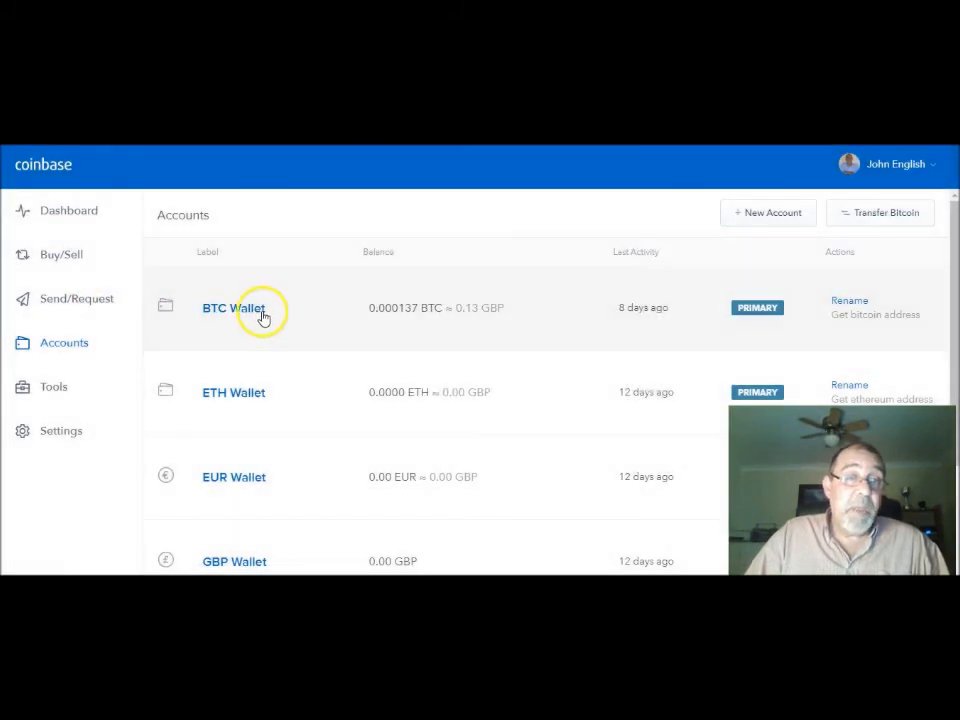
{"action": "mouse_move", "coordinate": [77, 299]}
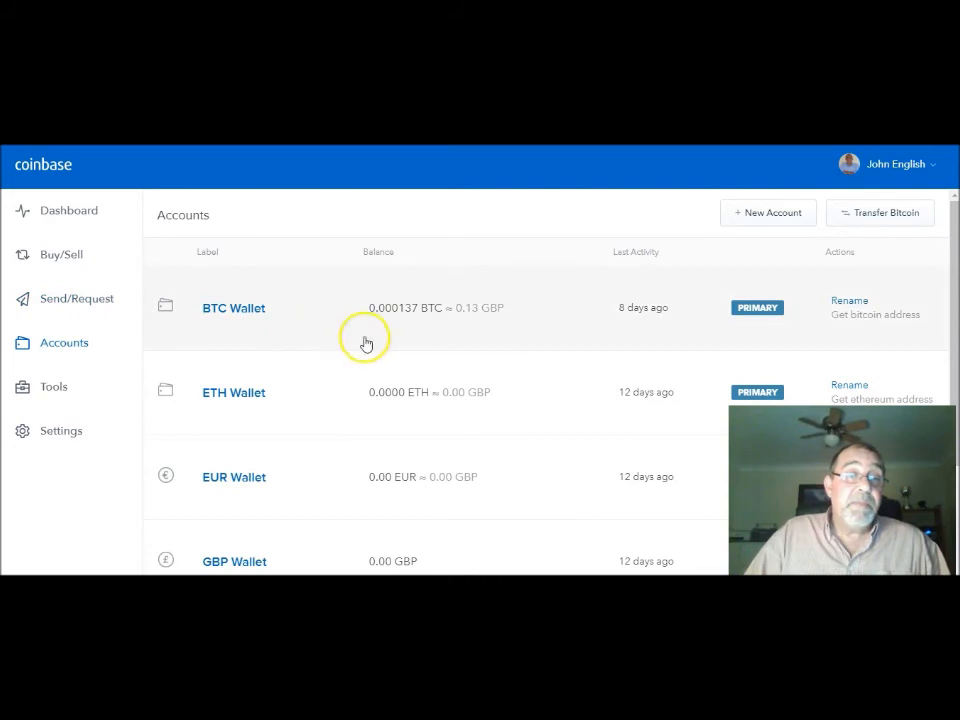
{"action": "left_click", "coordinate": [76, 298]}
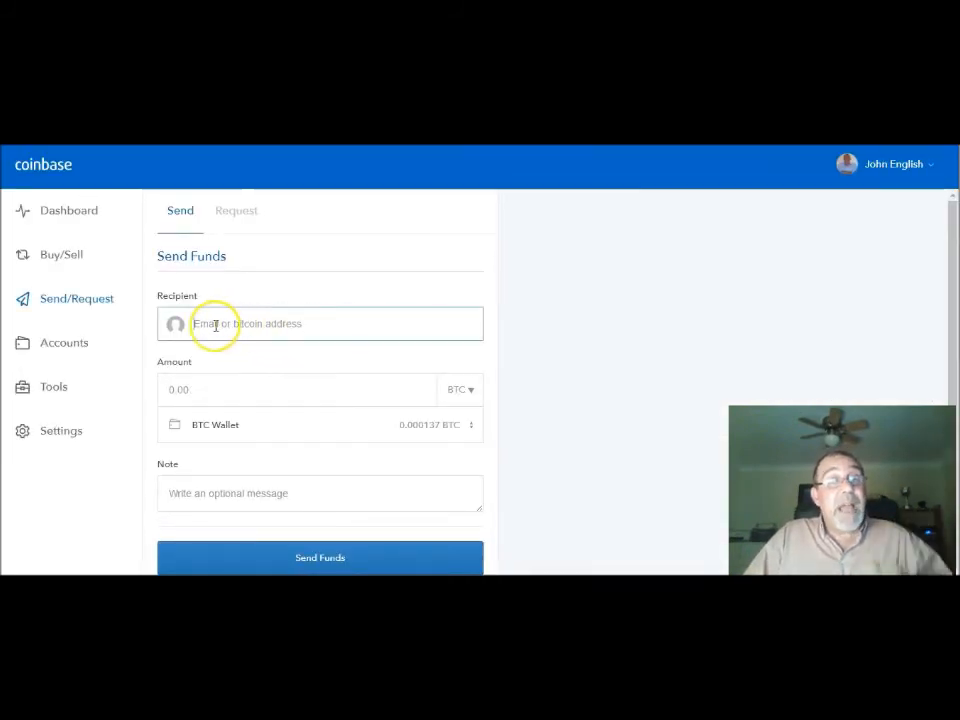
Step: Paste the copied bitcoin address as recipient, enter 0.32 BTC, then return to Accounts
{"action": "right_click", "coordinate": [215, 323]}
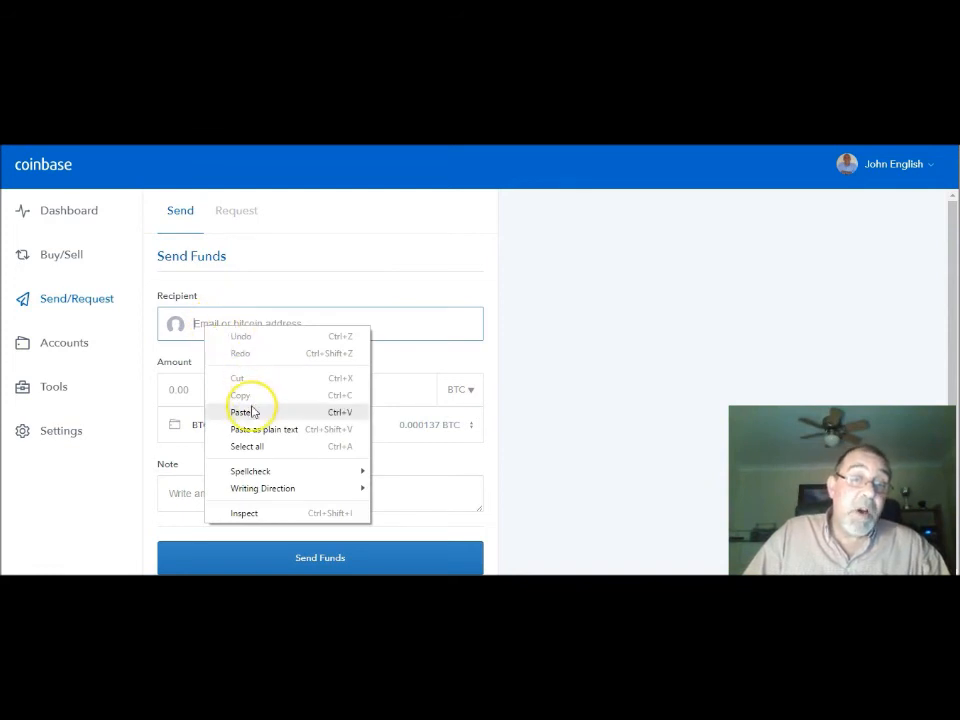
{"action": "left_click", "coordinate": [241, 412]}
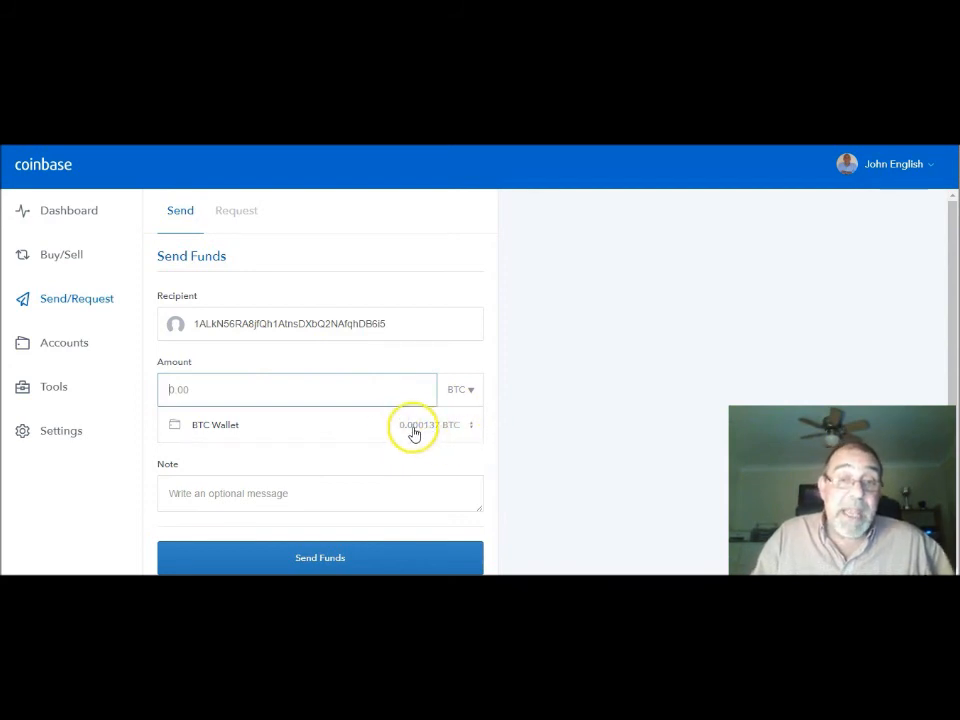
{"action": "left_click", "coordinate": [297, 389]}
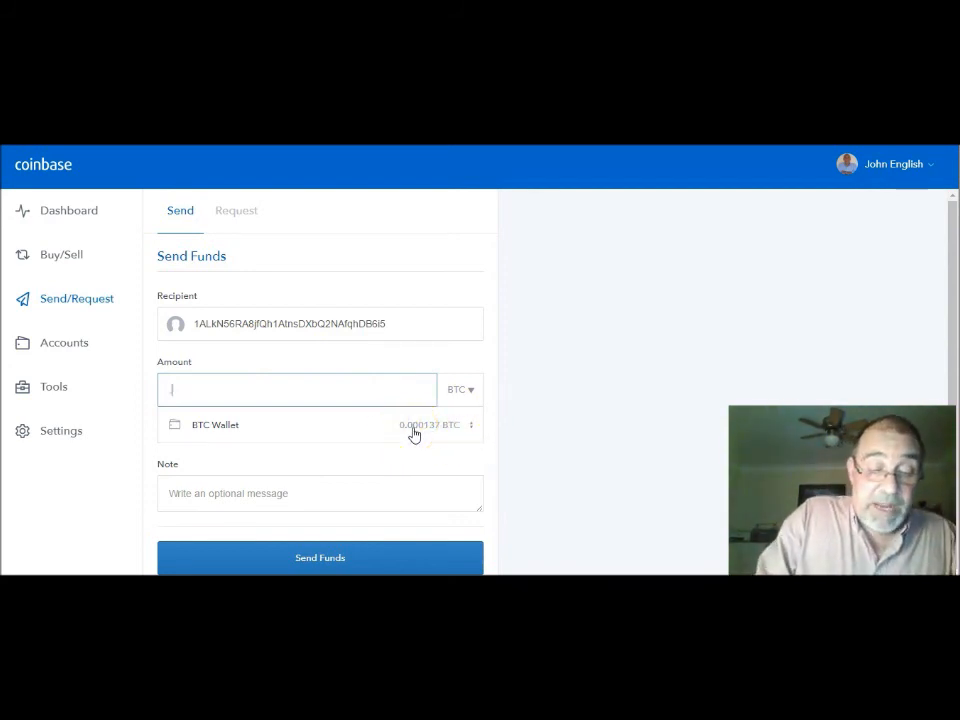
{"action": "type", "text": "32"}
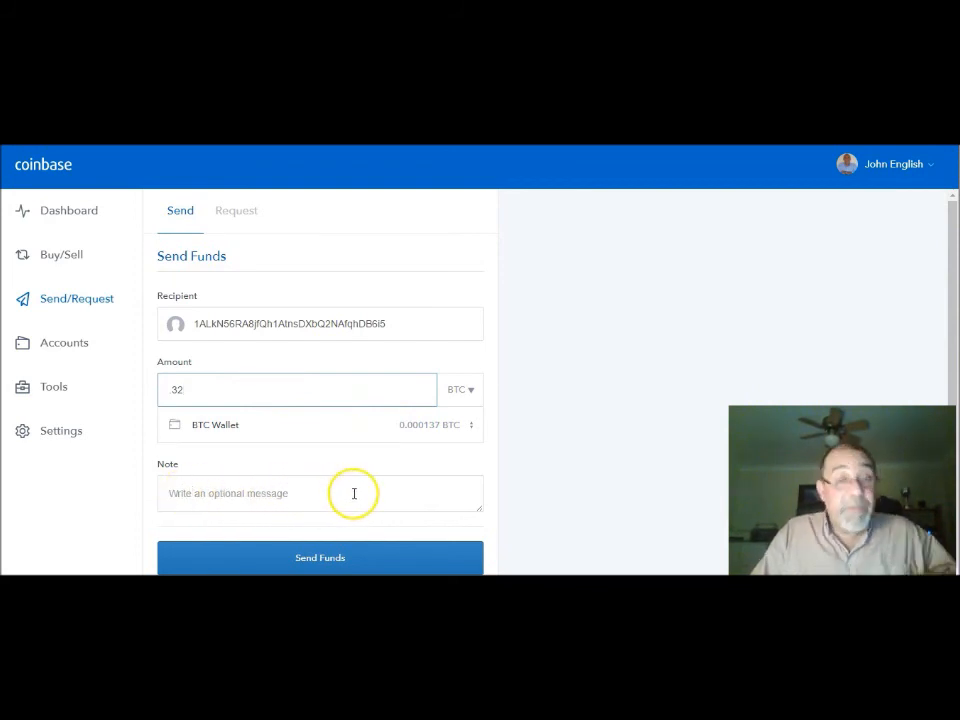
{"action": "mouse_move", "coordinate": [400, 350]}
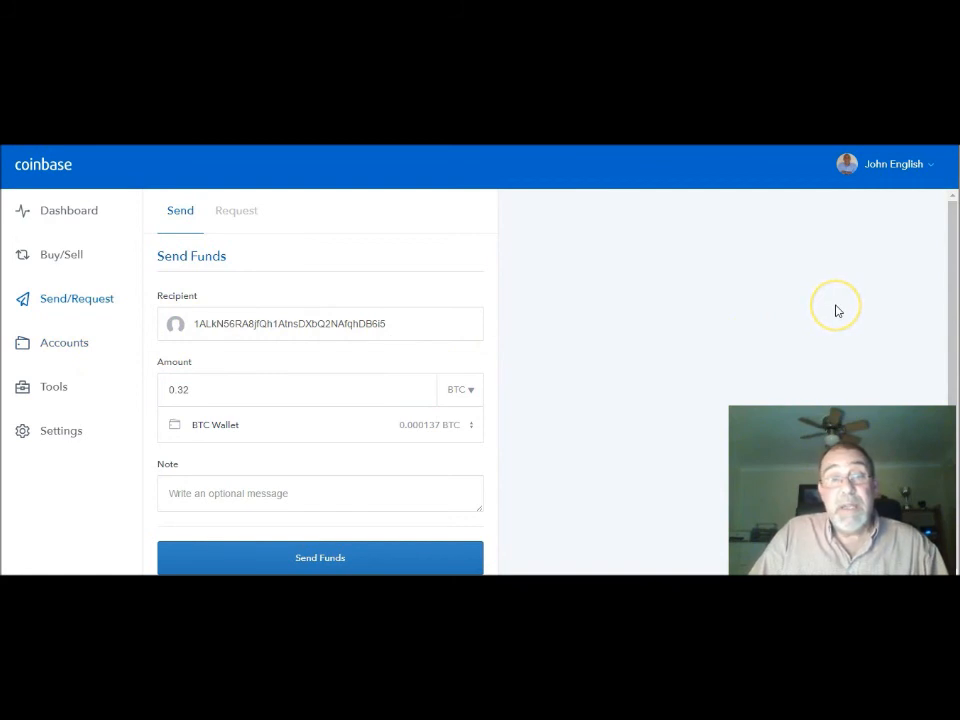
{"action": "left_click", "coordinate": [64, 342]}
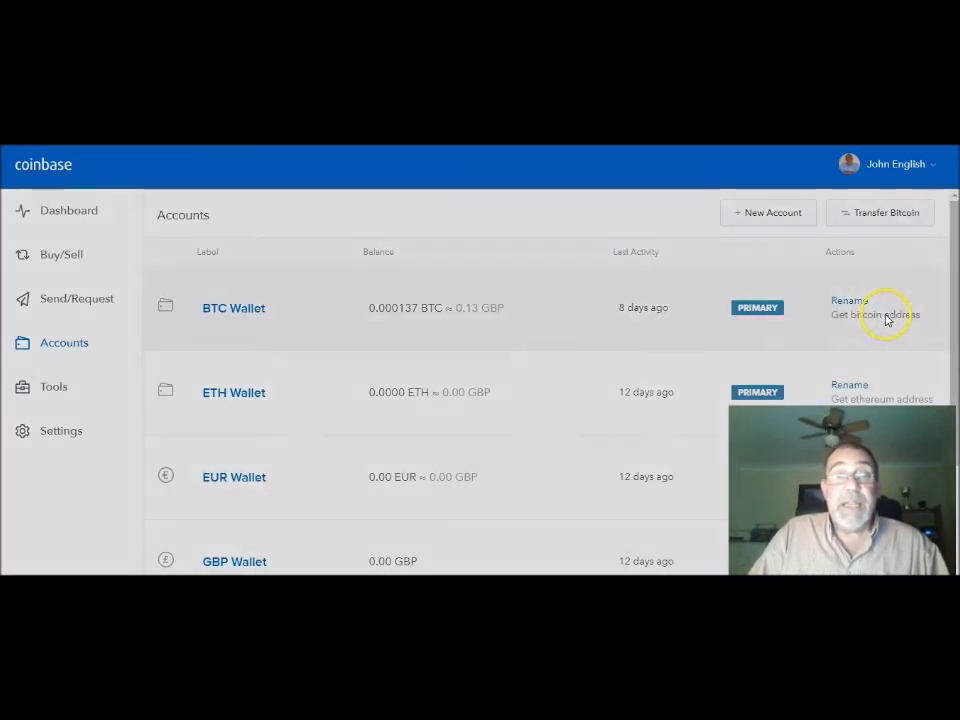
{"action": "left_click", "coordinate": [878, 314]}
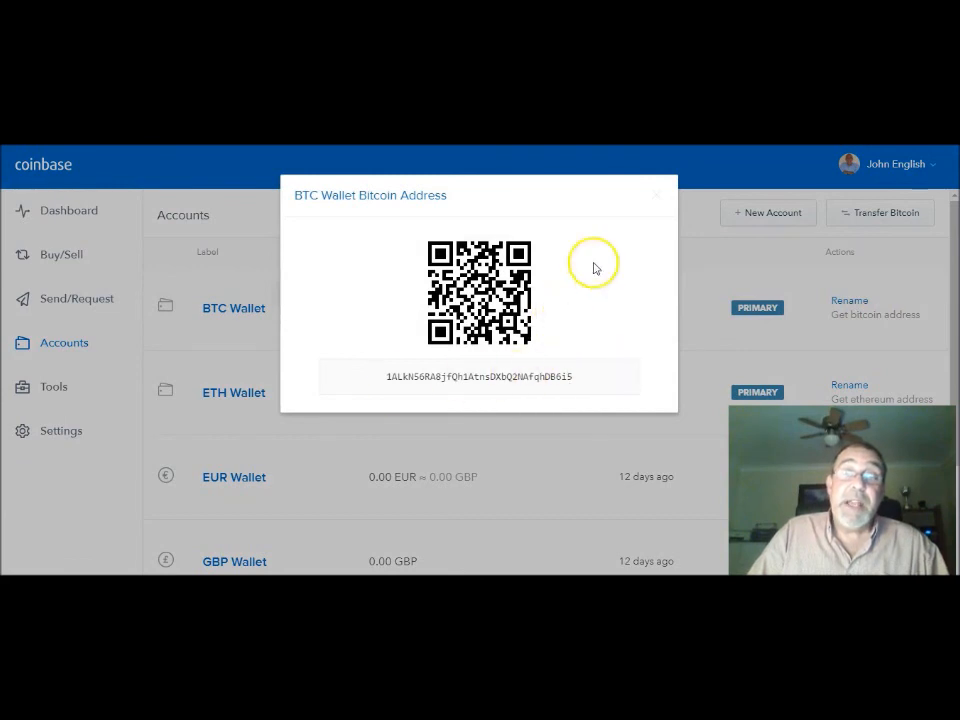
{"action": "left_click", "coordinate": [657, 194]}
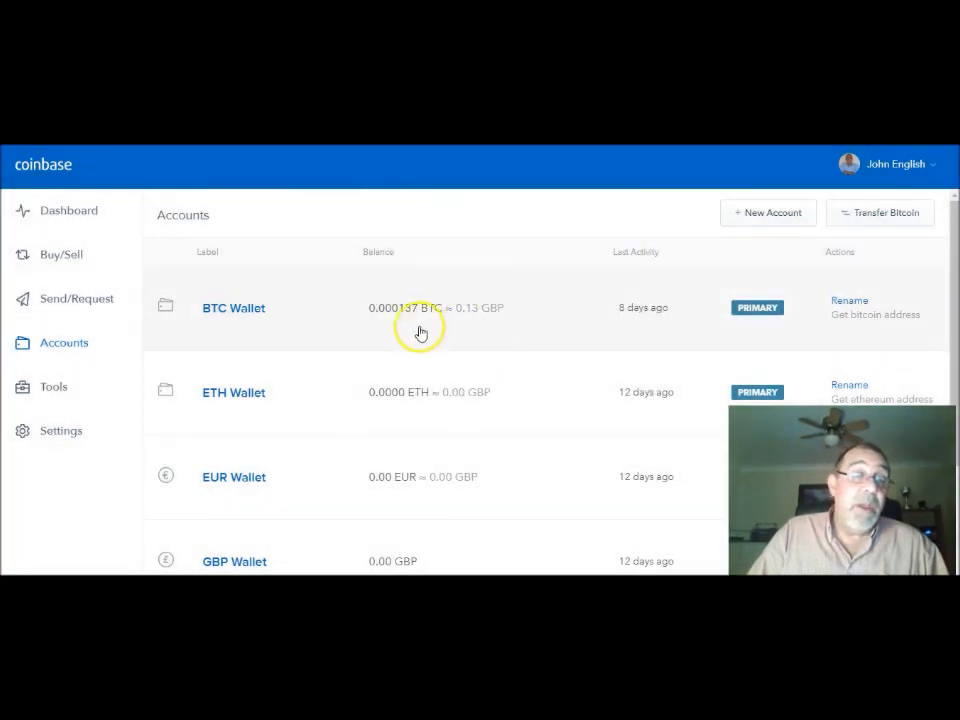
{"action": "mouse_move", "coordinate": [288, 318]}
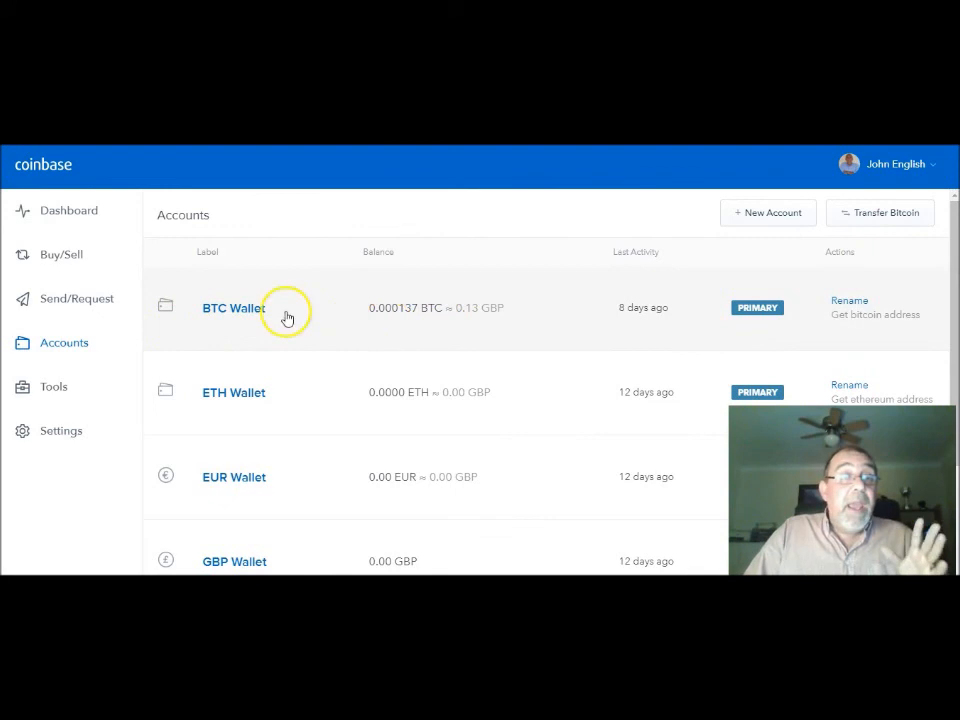